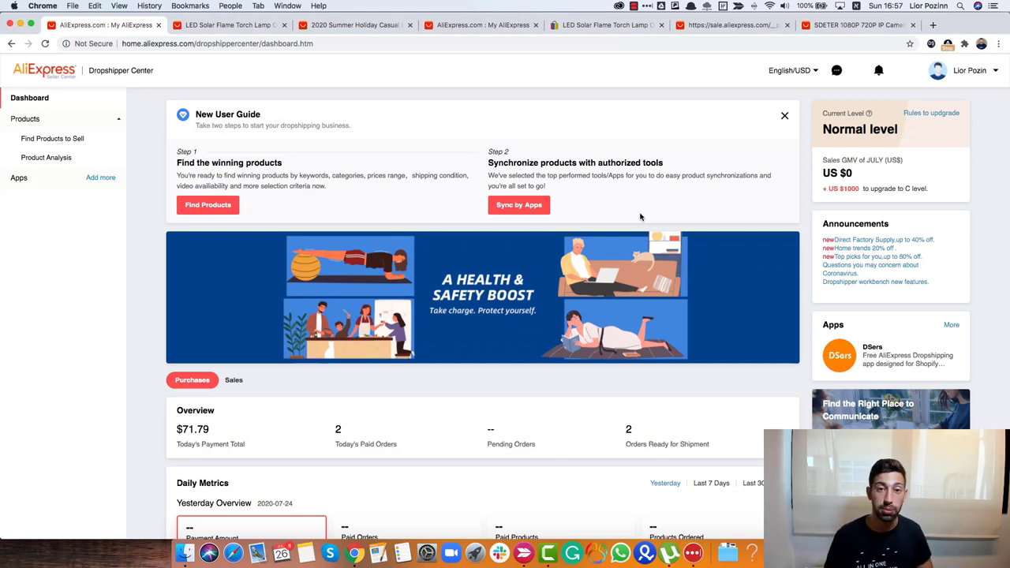
pyautogui.moveTo(618, 128)
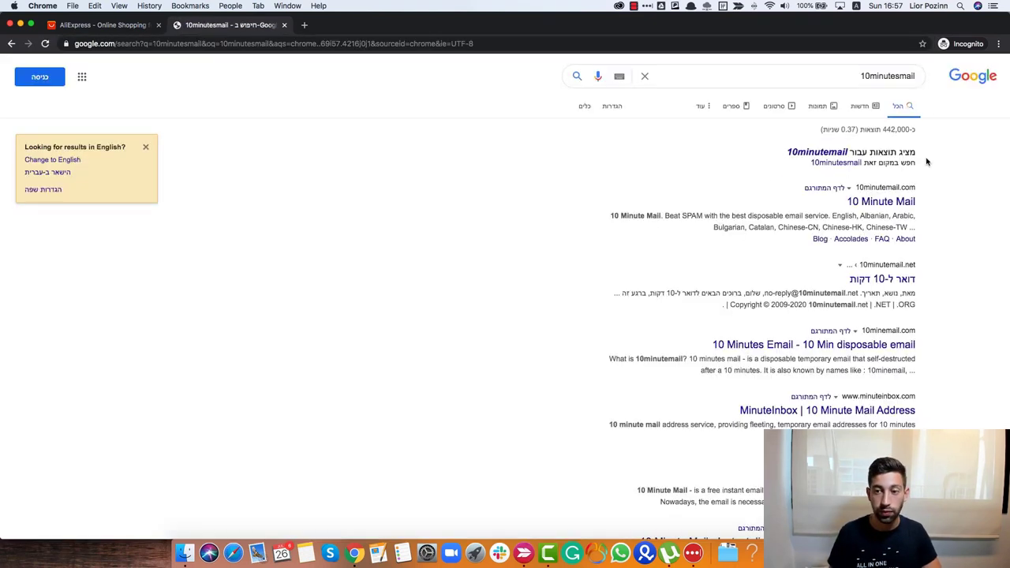
# Open the 10 Minute Mail result from the Google search for disposable email.
pyautogui.click(881, 202)
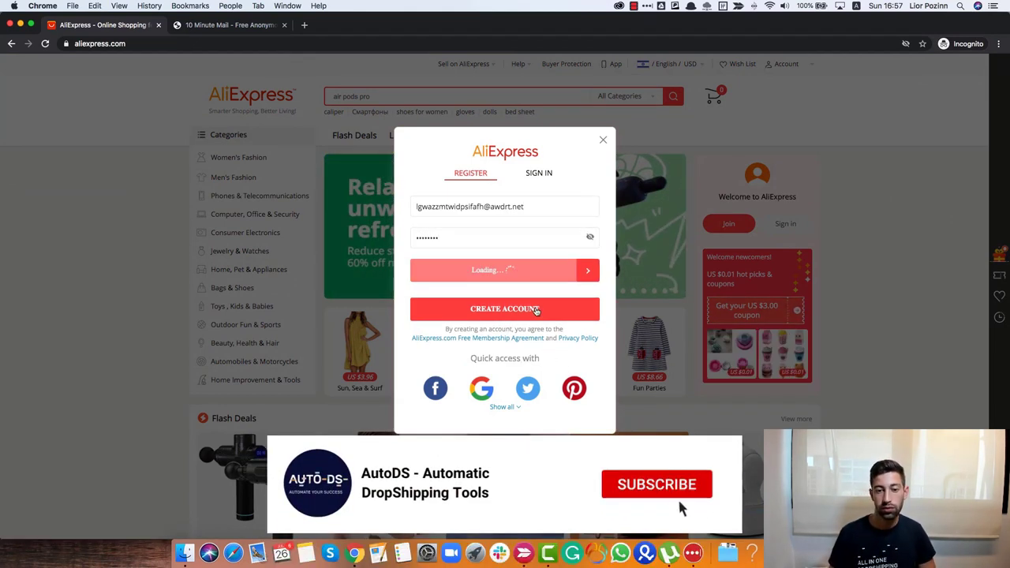
# Create the AliExpress account using the temporary email address and a password.
pyautogui.click(656, 484)
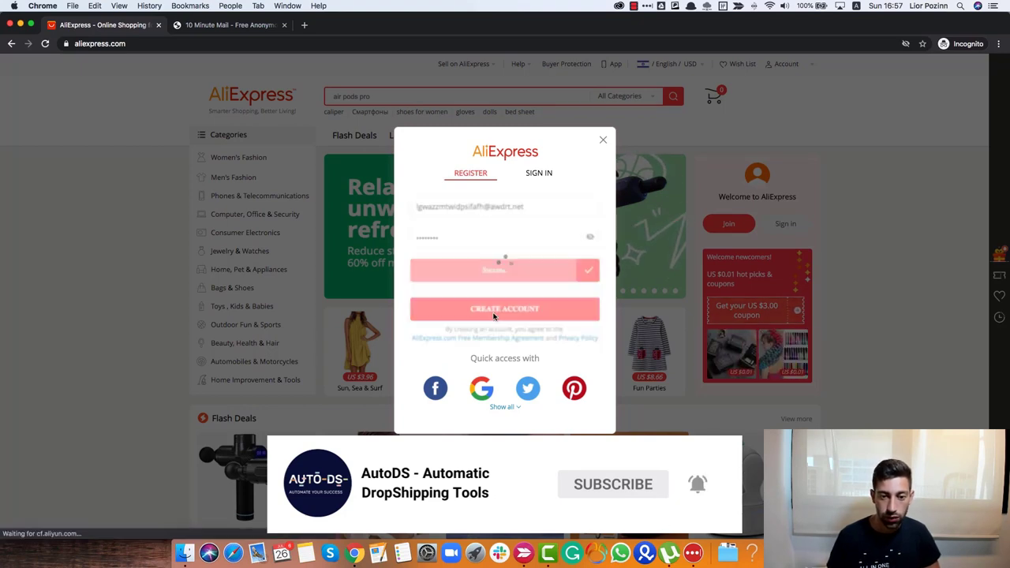
pyautogui.click(603, 141)
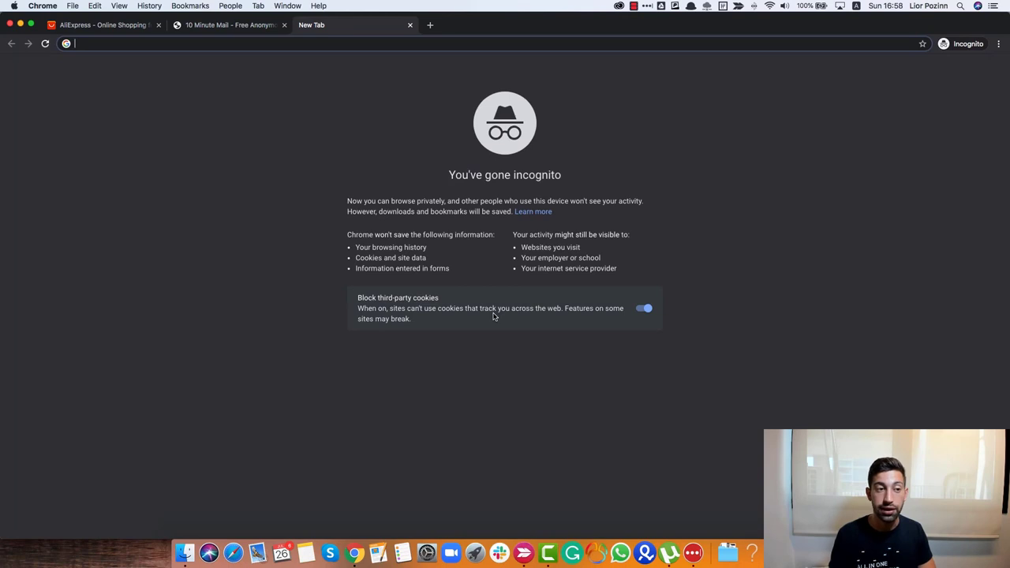
# Search Google for 'aliexpress dropship center' and open the Aliexpress Dropshipping Center result.
pyautogui.write('dr')
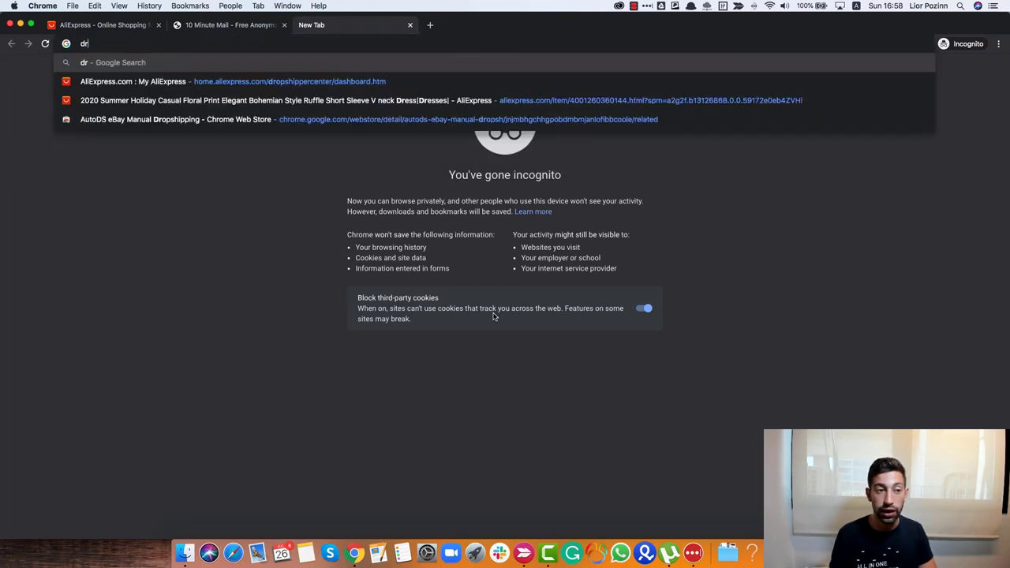
pyautogui.write('aliexpress dropship center')
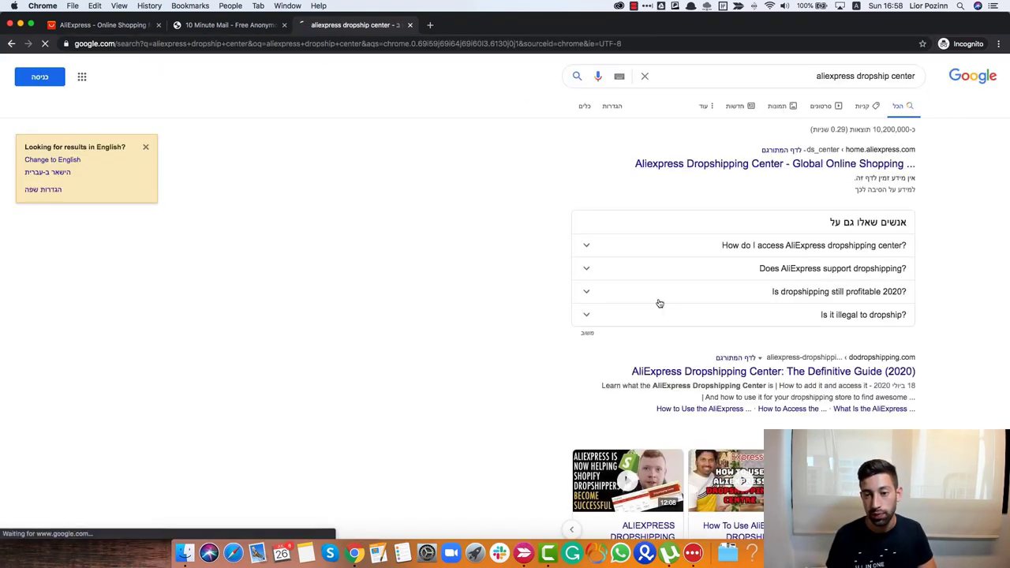
pyautogui.click(774, 164)
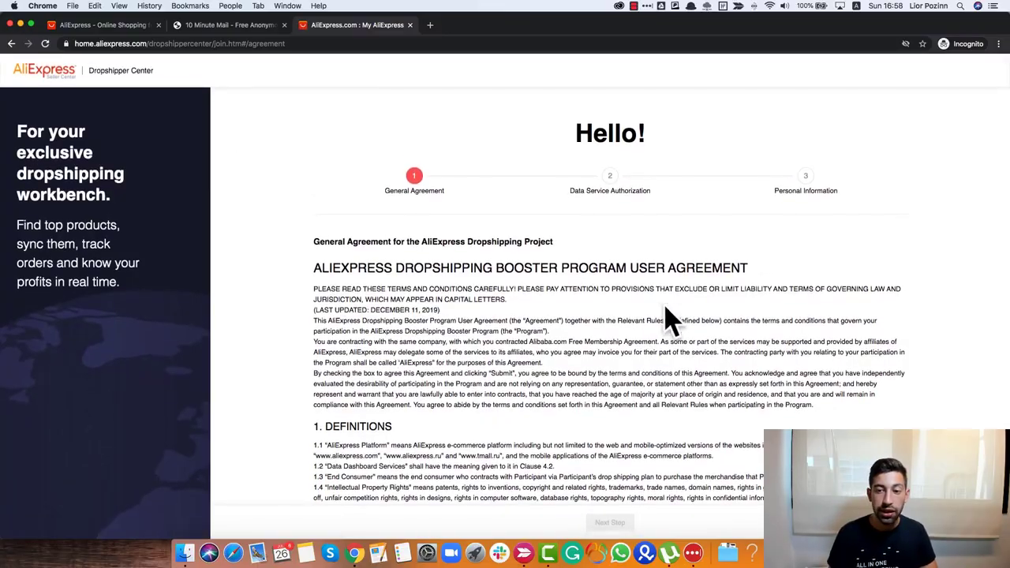
# Scroll through the dropshipping general agreement and agree to its terms.
pyautogui.scroll(-3)
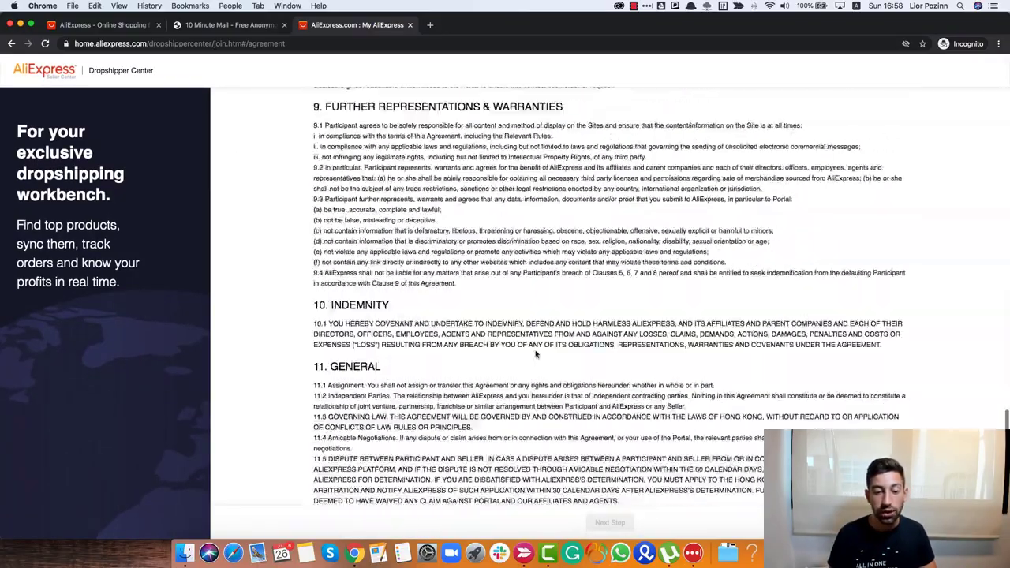
pyautogui.scroll(-3)
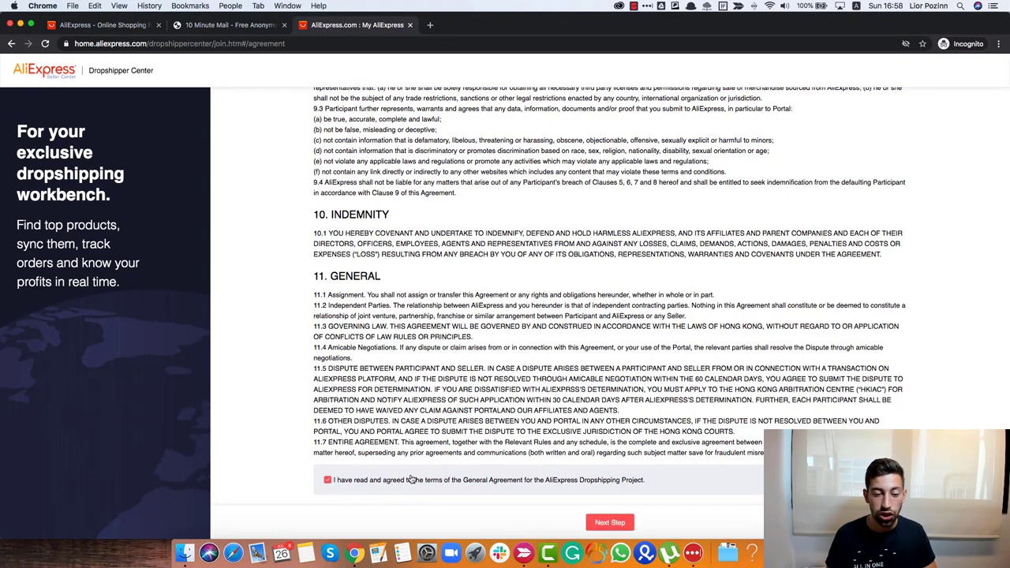
pyautogui.click(610, 523)
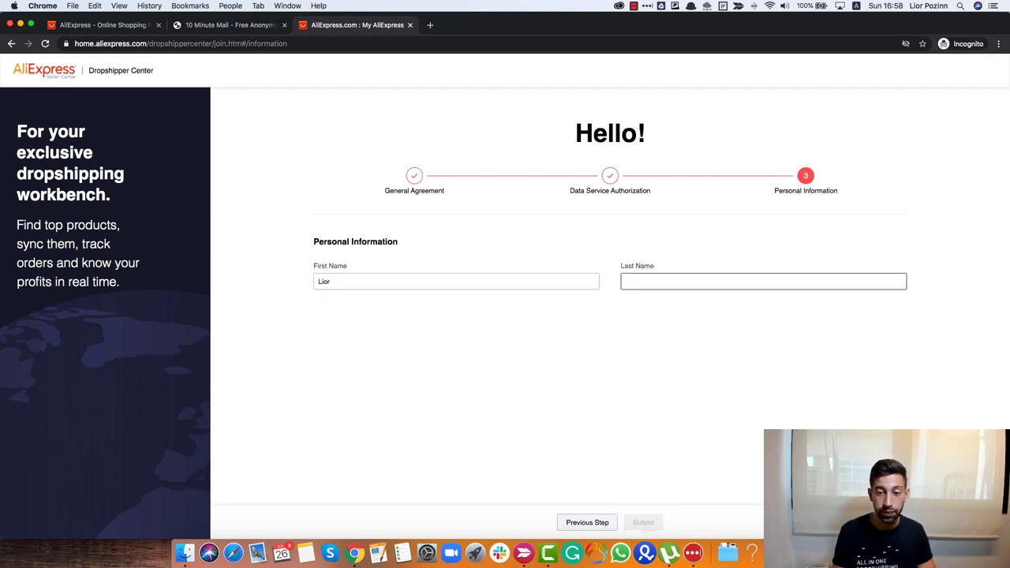
# Submit the name 'Pozin' in the join form and go to the Dropshipper Center dashboard.
pyautogui.write('Pozin')
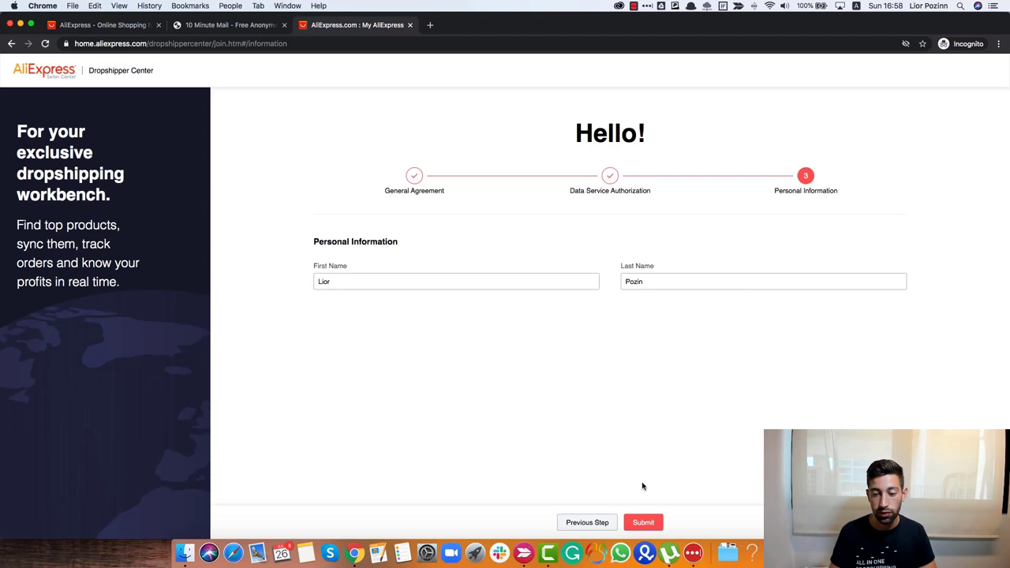
pyautogui.click(643, 522)
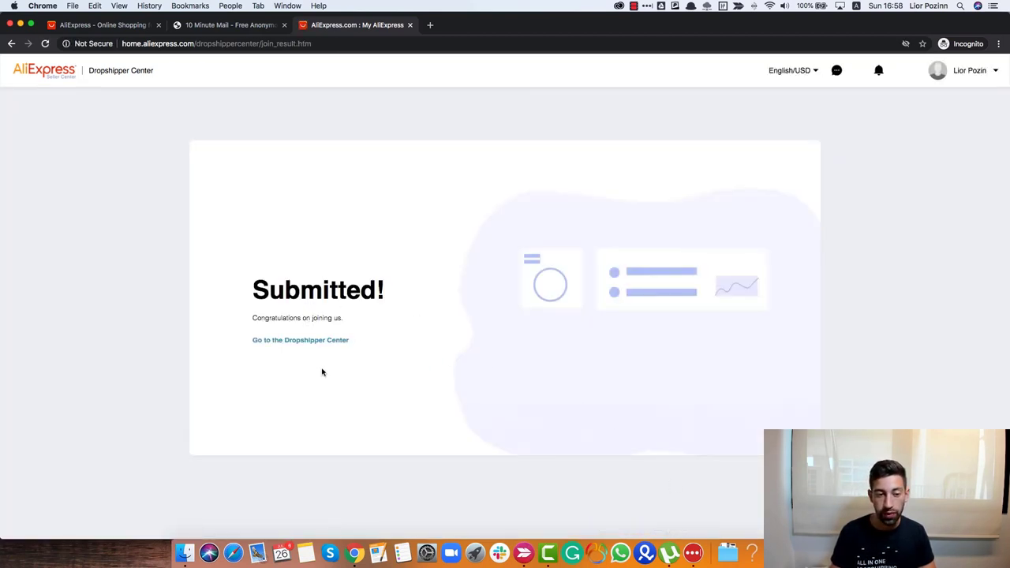
pyautogui.click(300, 340)
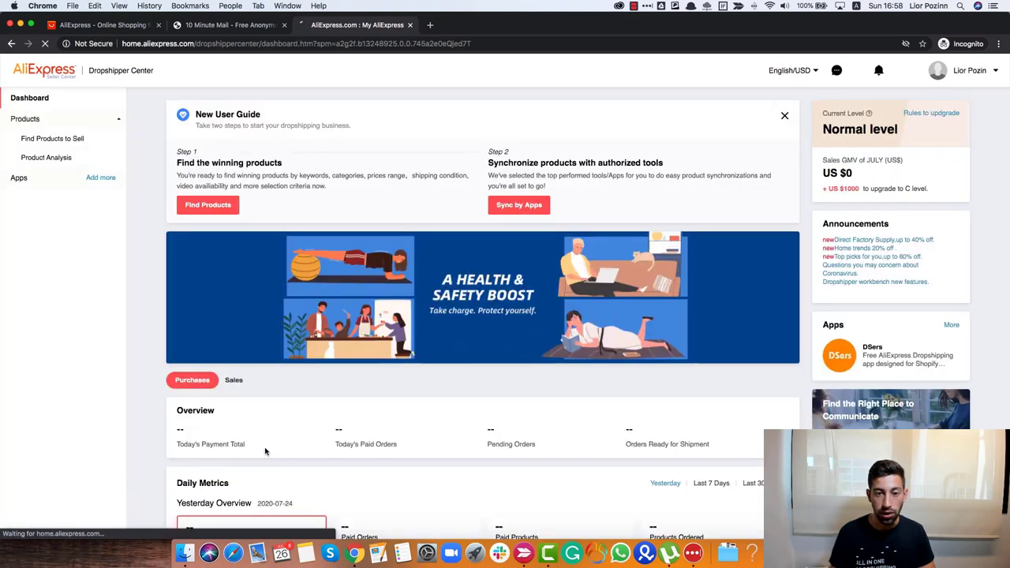
pyautogui.moveTo(471, 238)
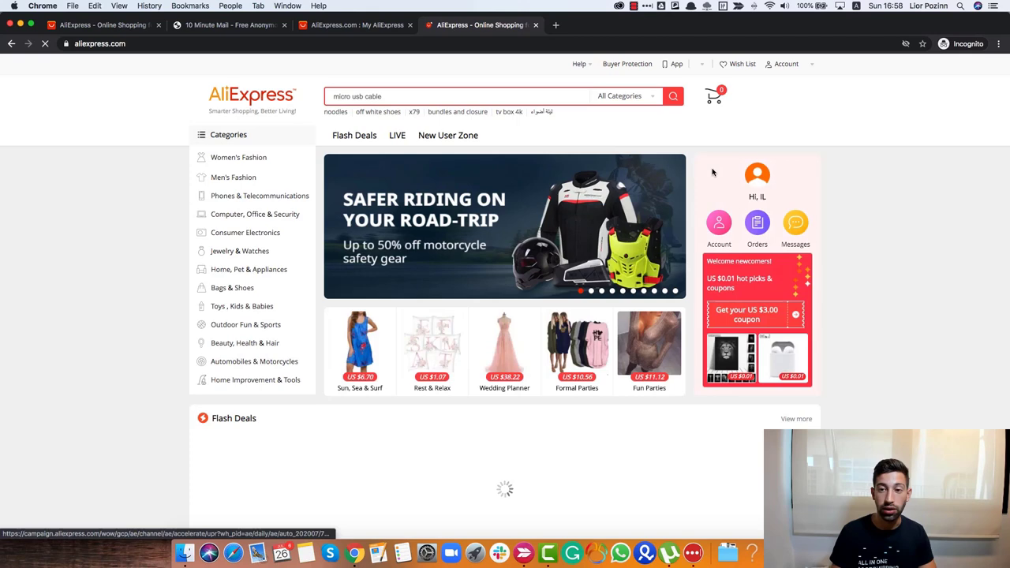
# Check the empty My Orders page, then go to the Dropshipping Center.
pyautogui.click(786, 64)
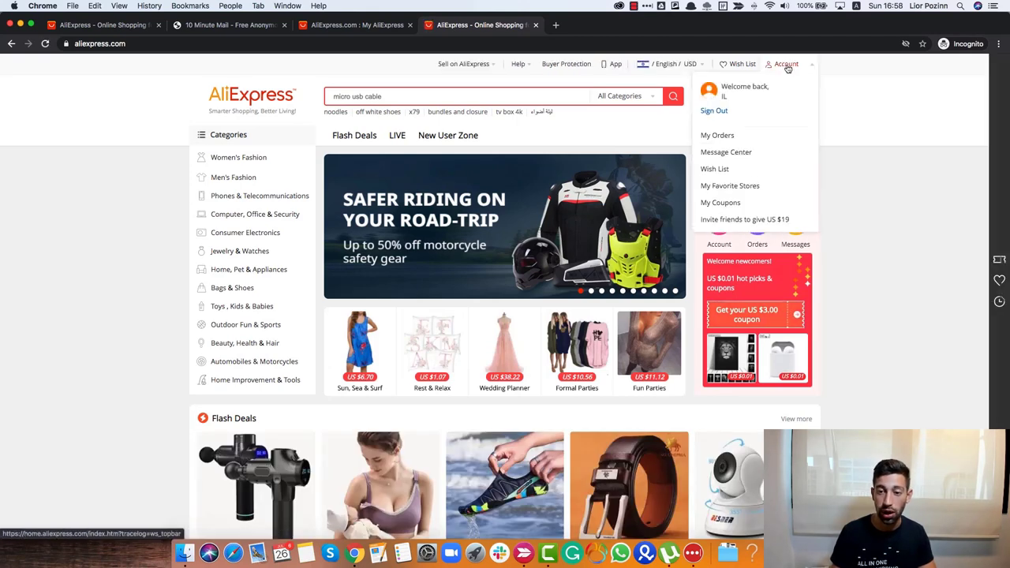
pyautogui.click(718, 135)
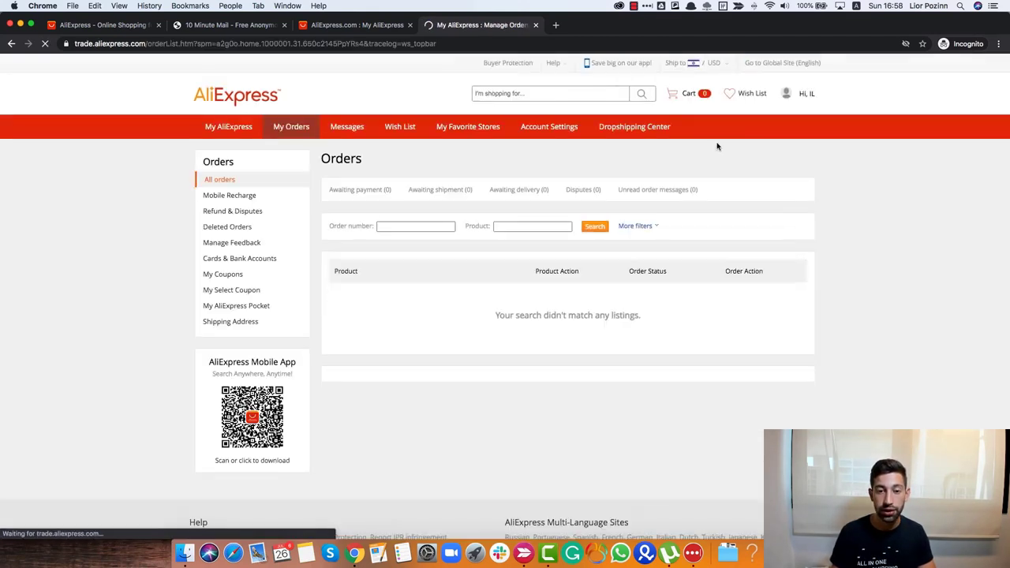
pyautogui.click(634, 126)
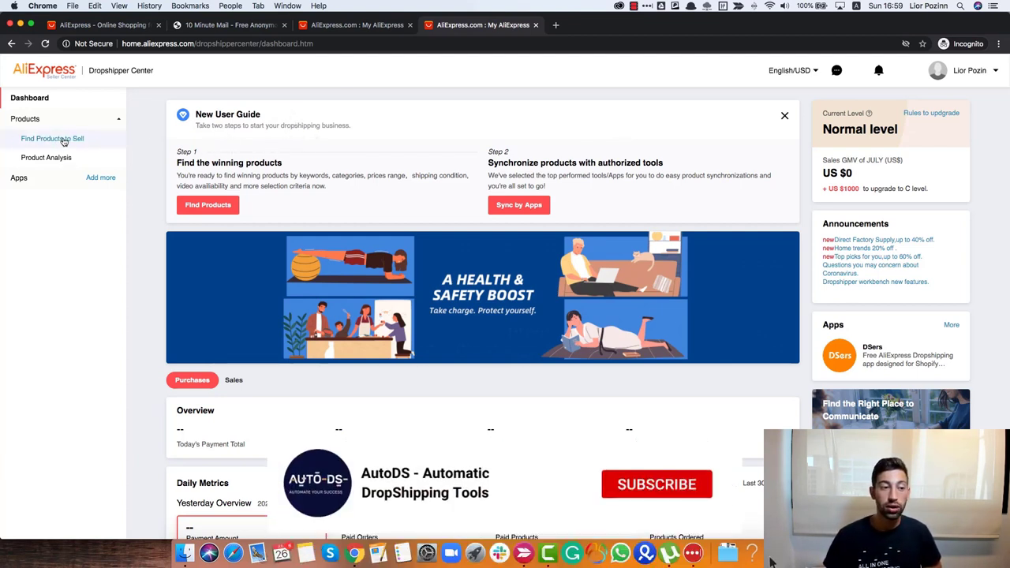
# Open Find Products to Sell and browse the Product Category list before closing it.
pyautogui.click(52, 138)
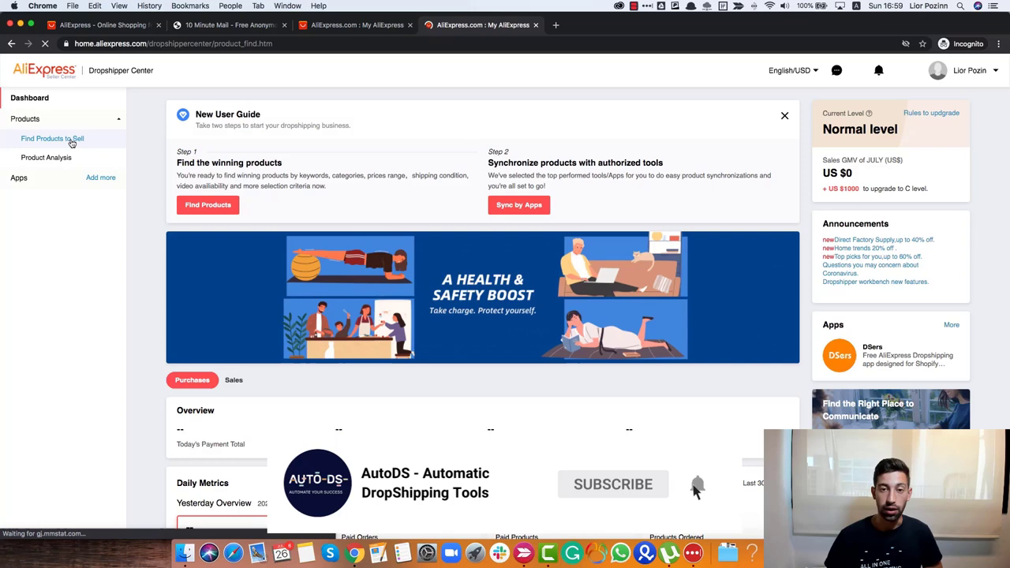
pyautogui.click(52, 138)
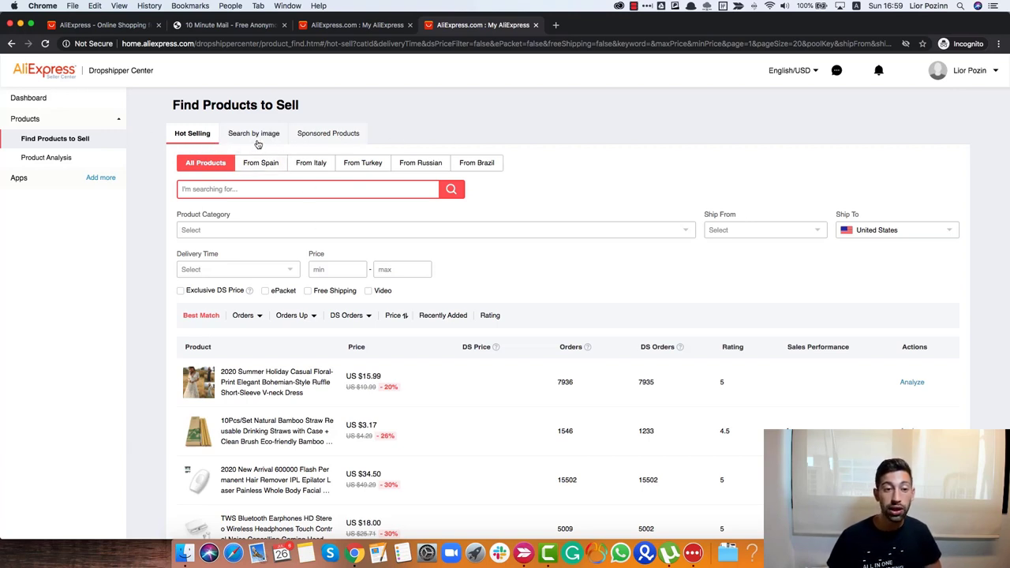
pyautogui.moveTo(343, 140)
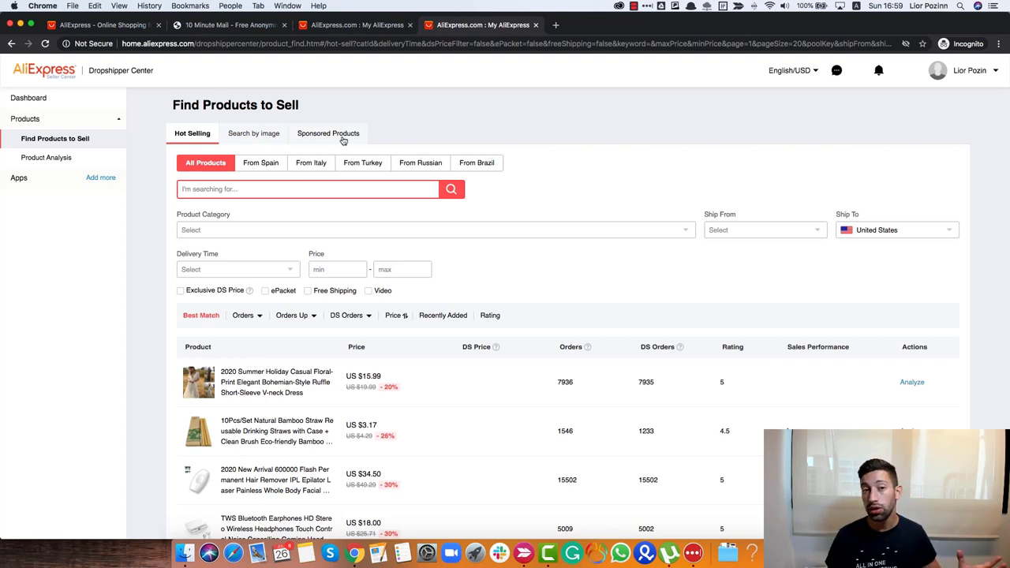
pyautogui.moveTo(533, 159)
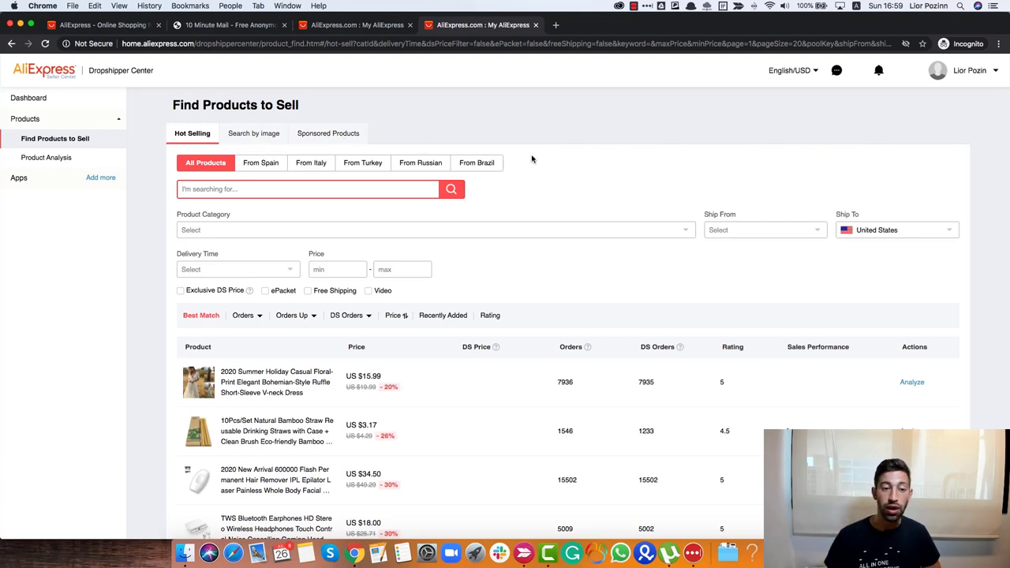
pyautogui.click(434, 193)
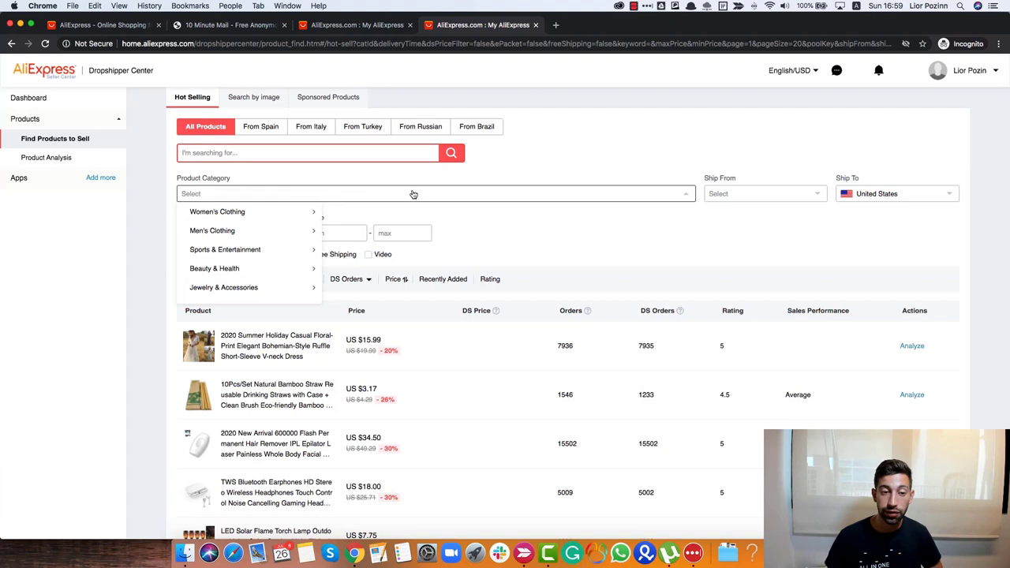
pyautogui.moveTo(212, 210)
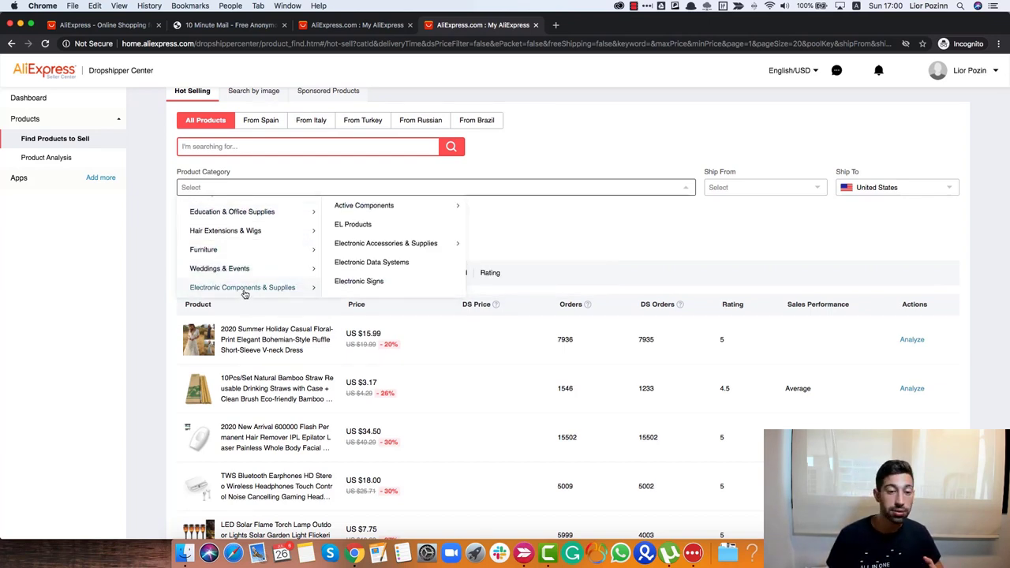
pyautogui.moveTo(242, 287)
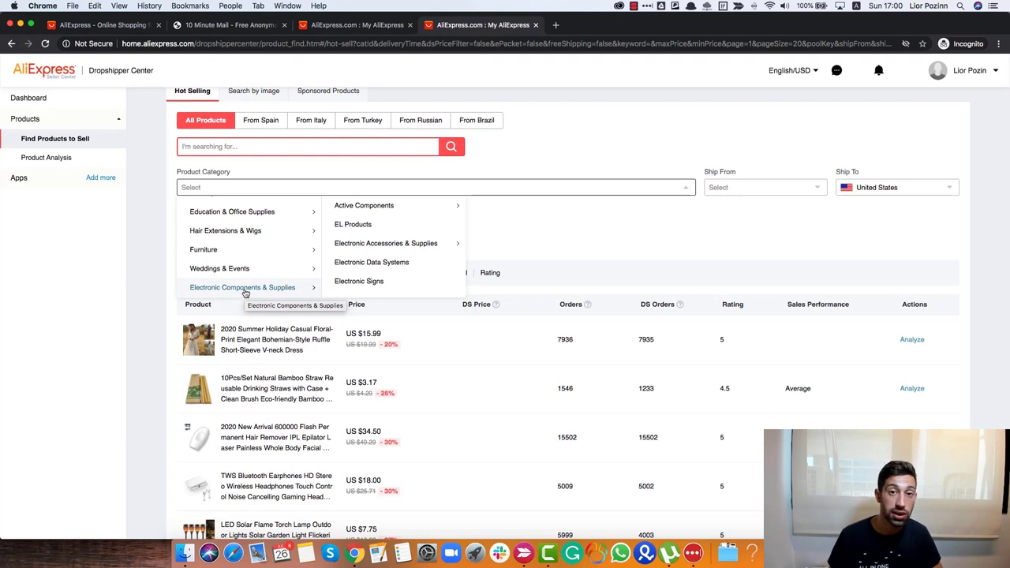
pyautogui.click(635, 259)
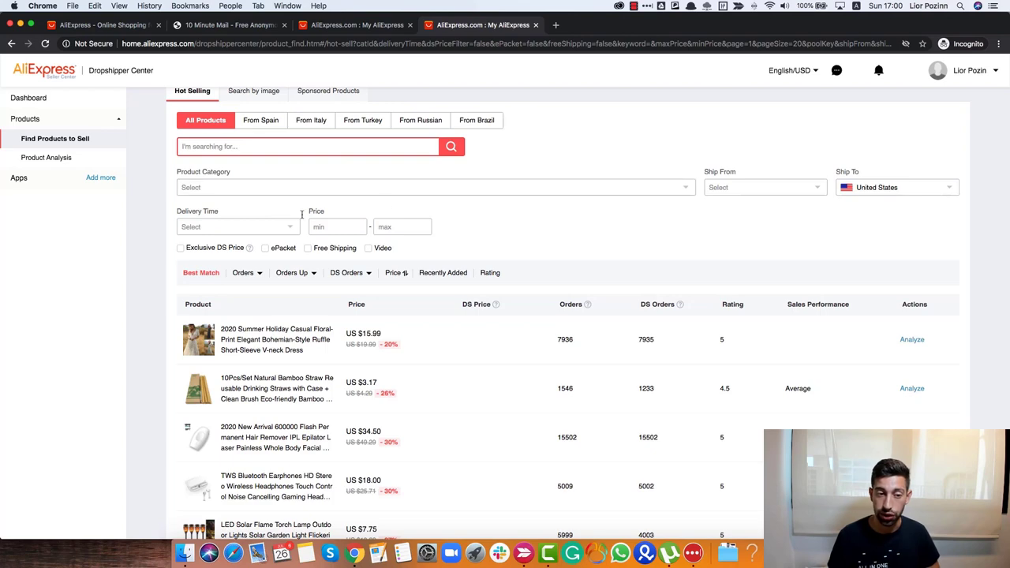
pyautogui.scroll(3)
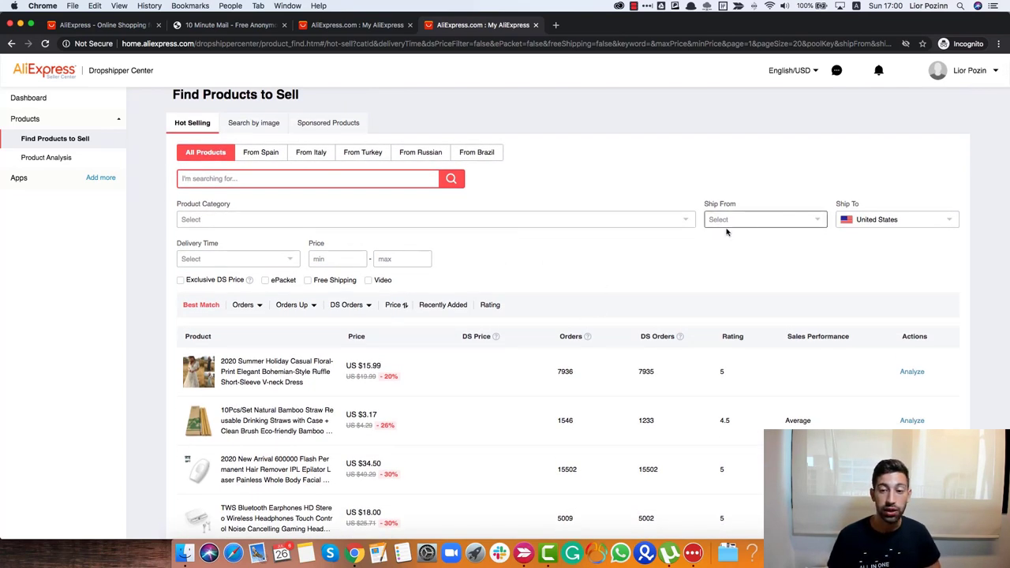
# Set Ship From to China, keeping Ship To as United States.
pyautogui.click(762, 220)
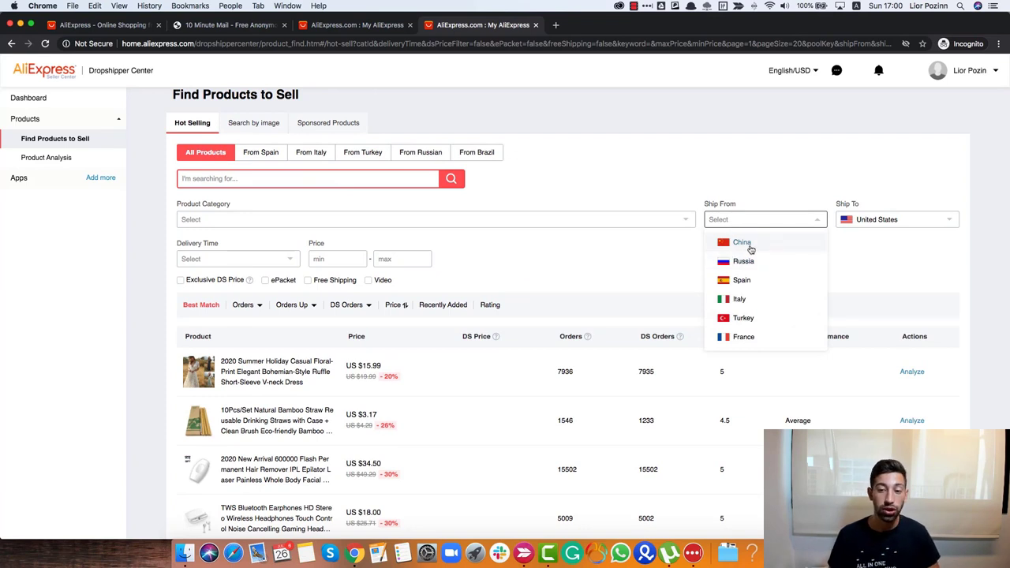
pyautogui.click(742, 242)
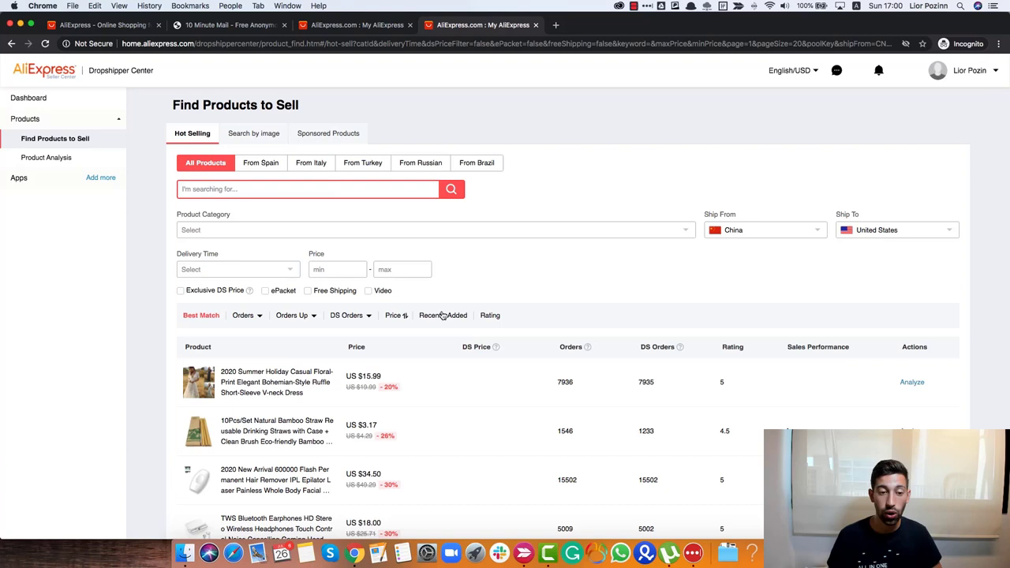
# Apply a price range with a $5 minimum and $40 maximum.
pyautogui.click(337, 232)
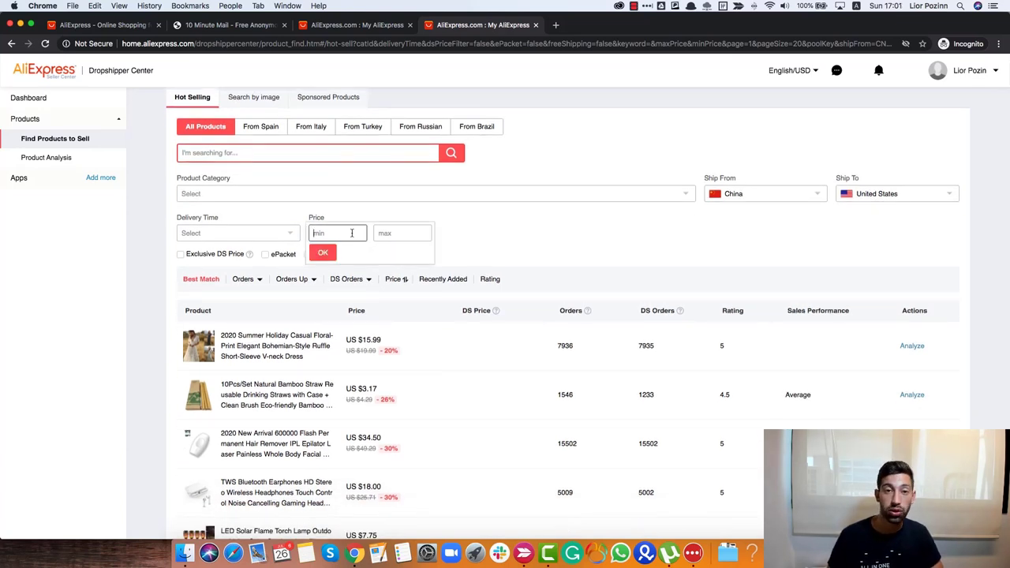
pyautogui.click(403, 233)
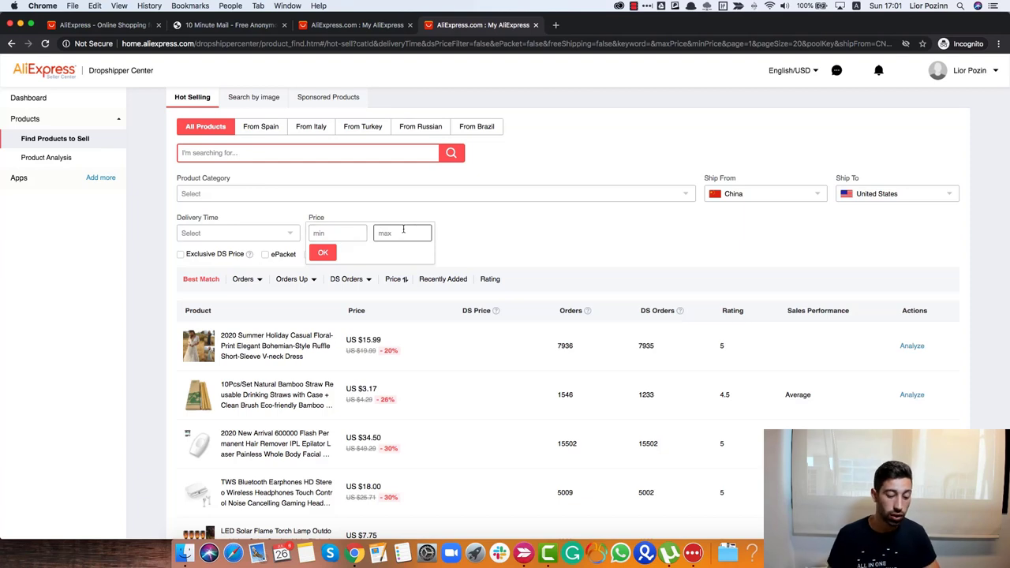
pyautogui.write('40')
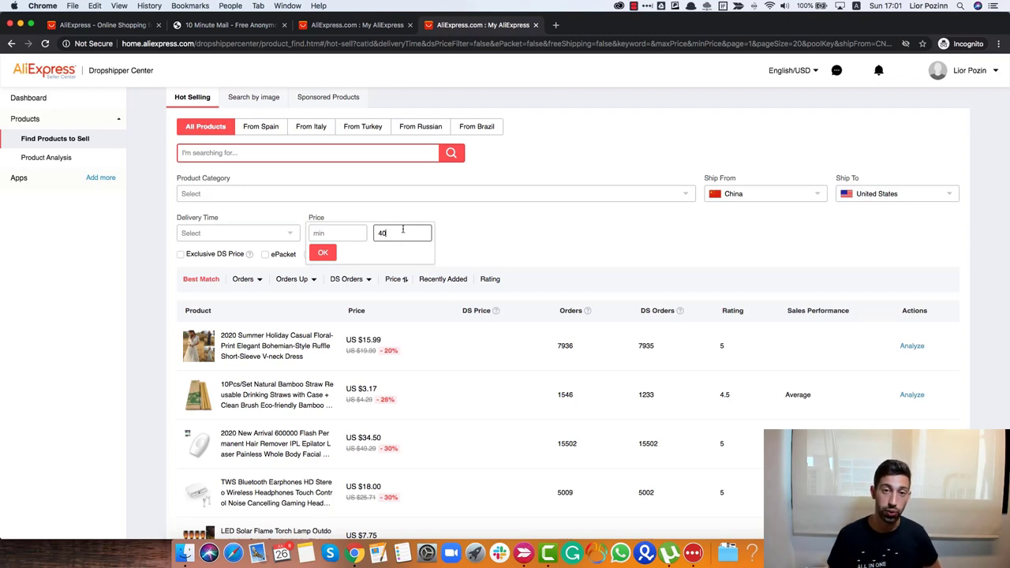
pyautogui.click(337, 233)
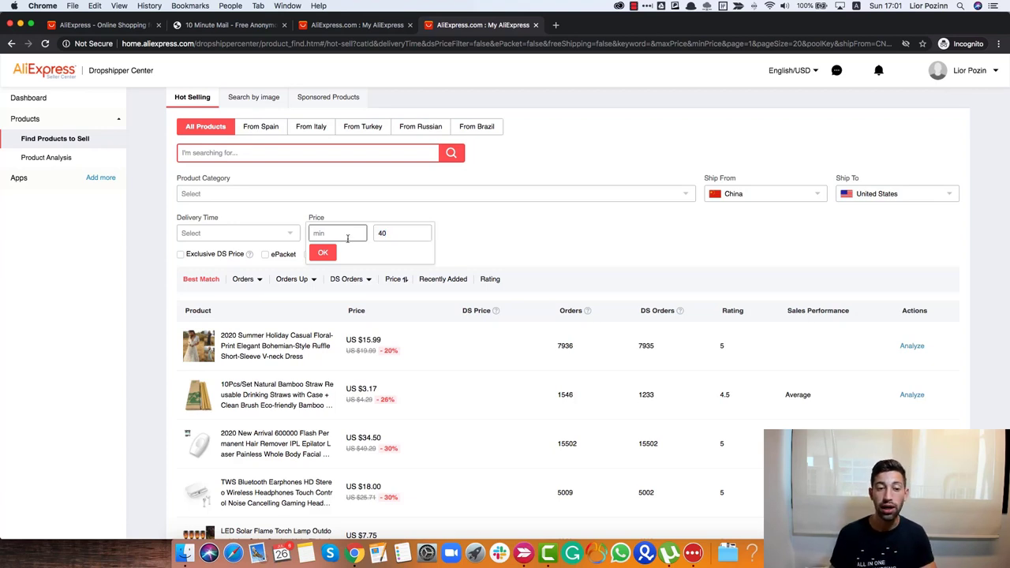
pyautogui.write('5')
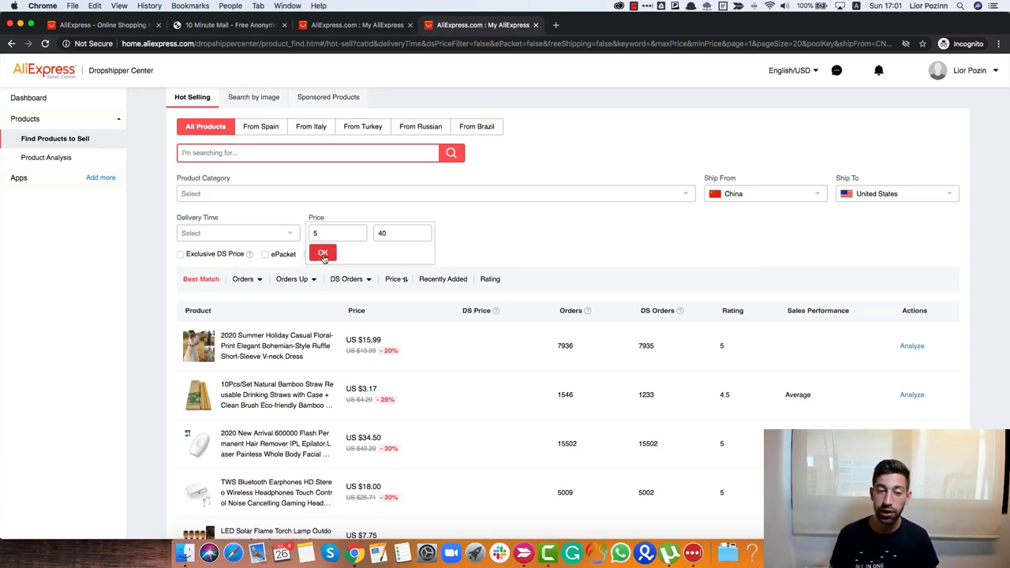
pyautogui.click(323, 253)
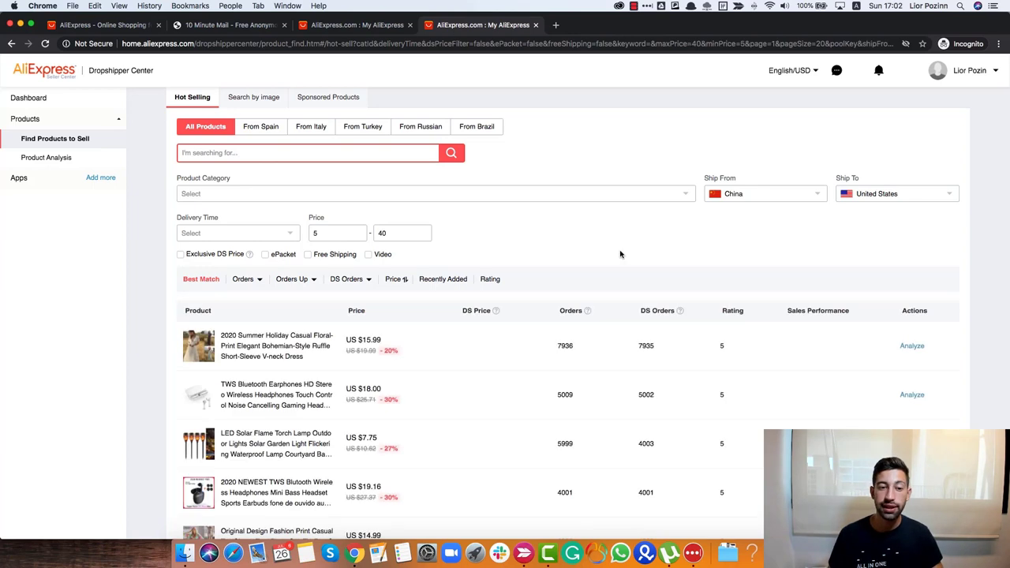
# Turn on the ePacket filter and scroll down the filtered product list.
pyautogui.click(337, 232)
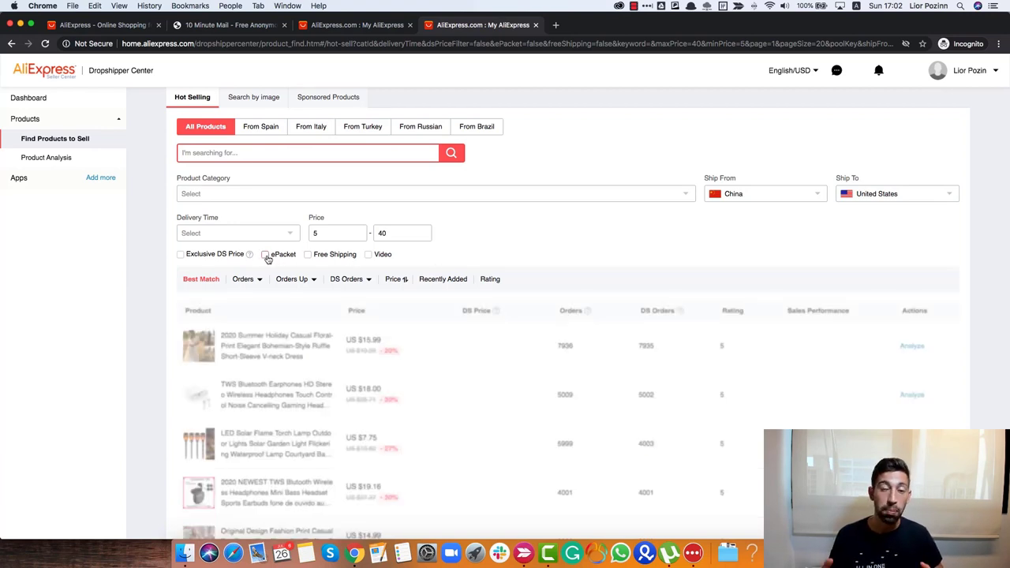
pyautogui.click(265, 254)
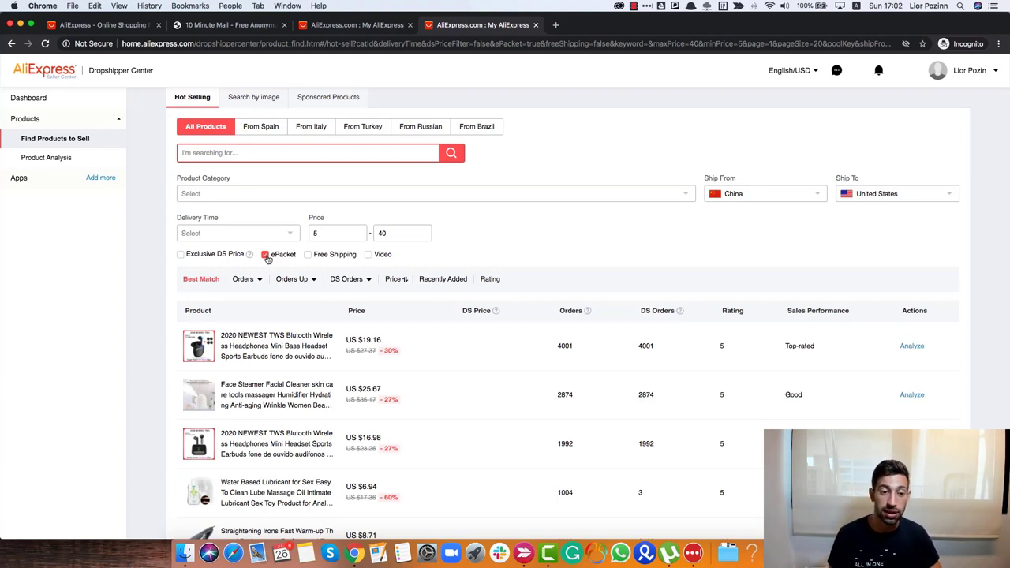
pyautogui.scroll(-3)
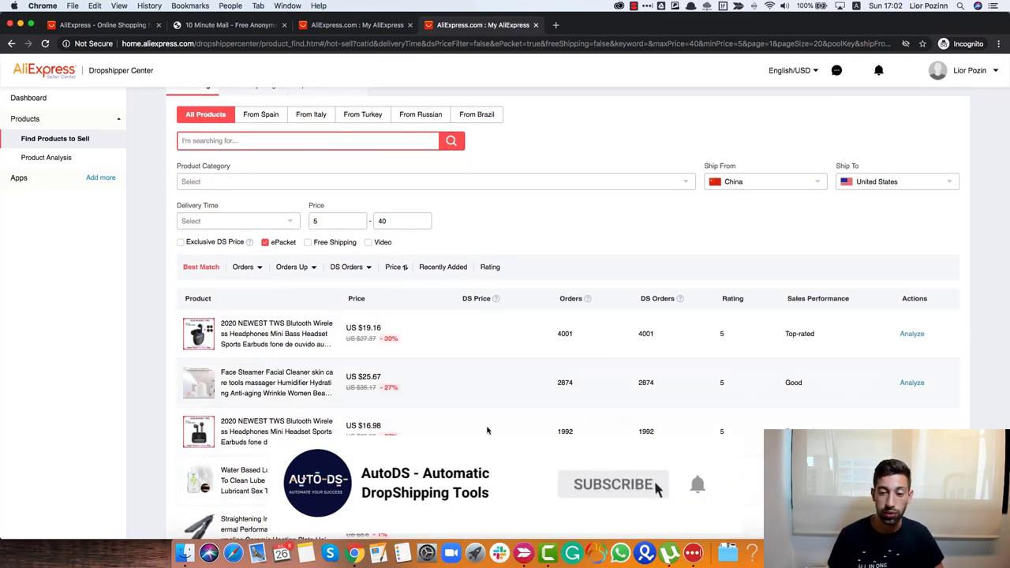
pyautogui.scroll(-3)
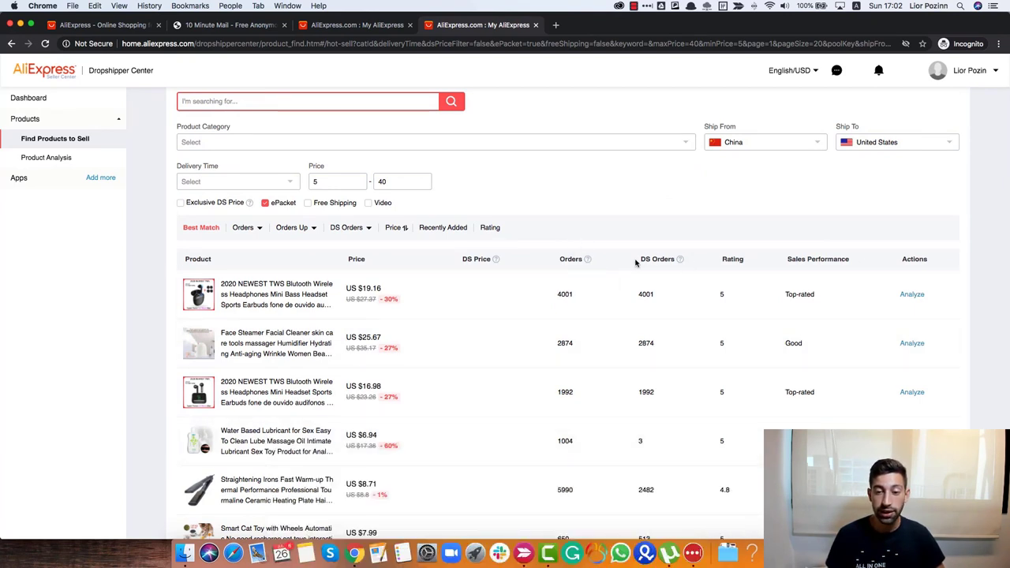
pyautogui.moveTo(685, 261)
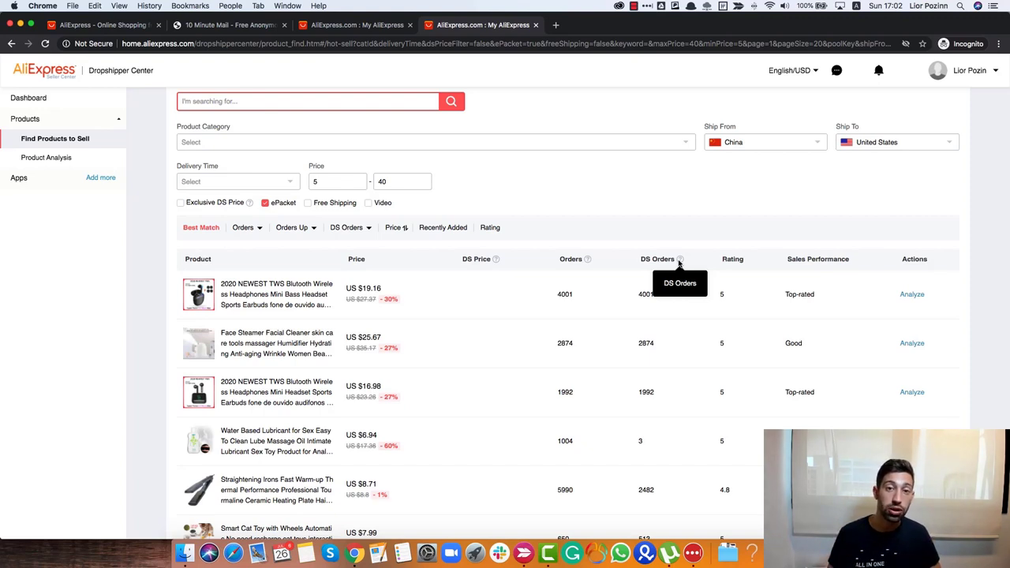
pyautogui.moveTo(690, 244)
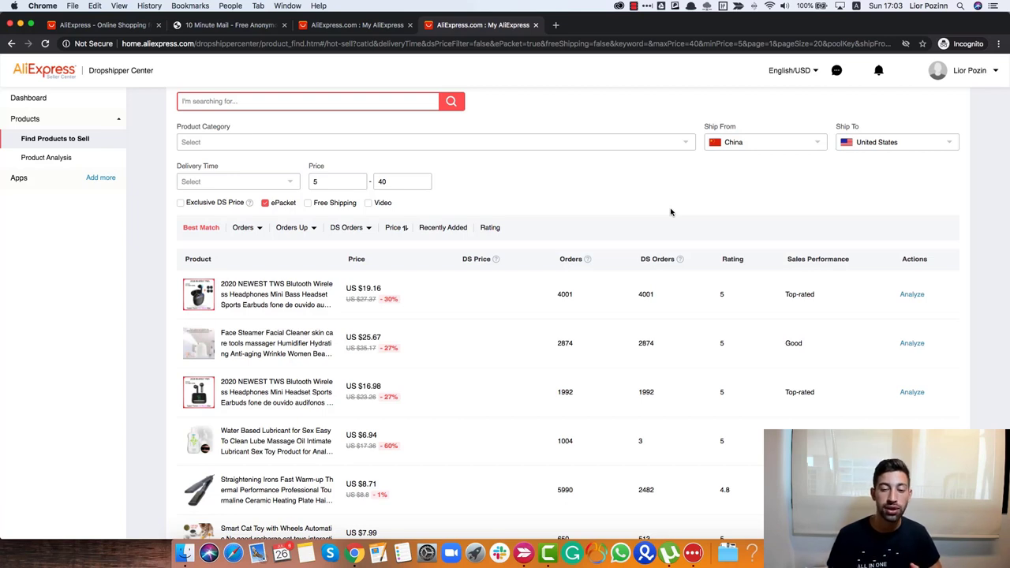
pyautogui.moveTo(572, 259)
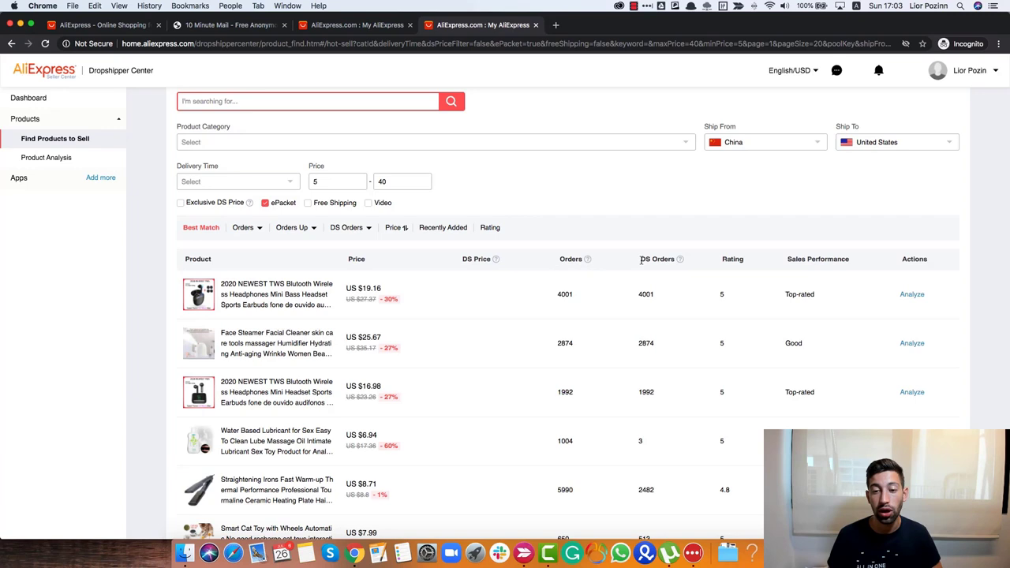
pyautogui.moveTo(642, 260)
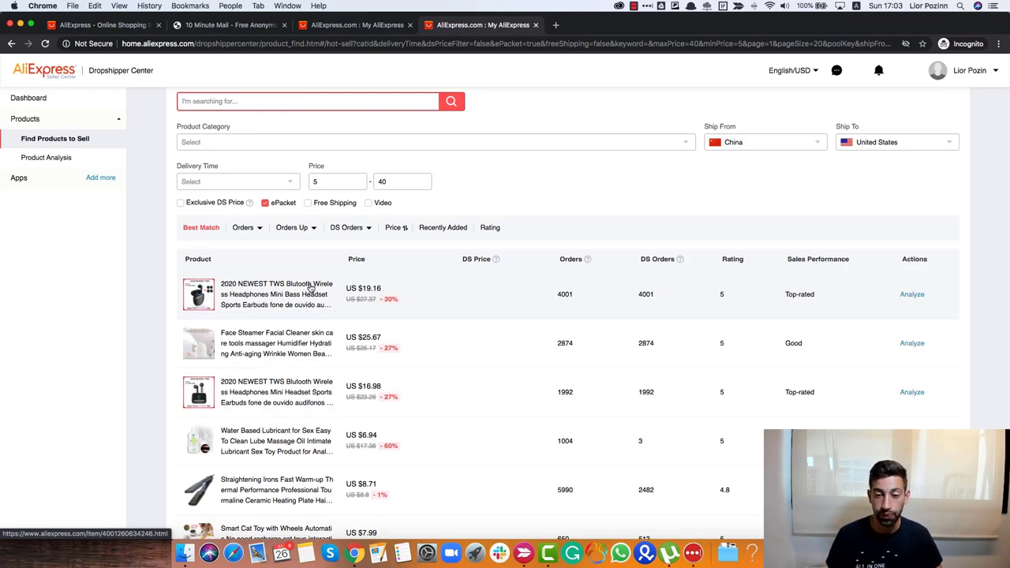
pyautogui.scroll(-3)
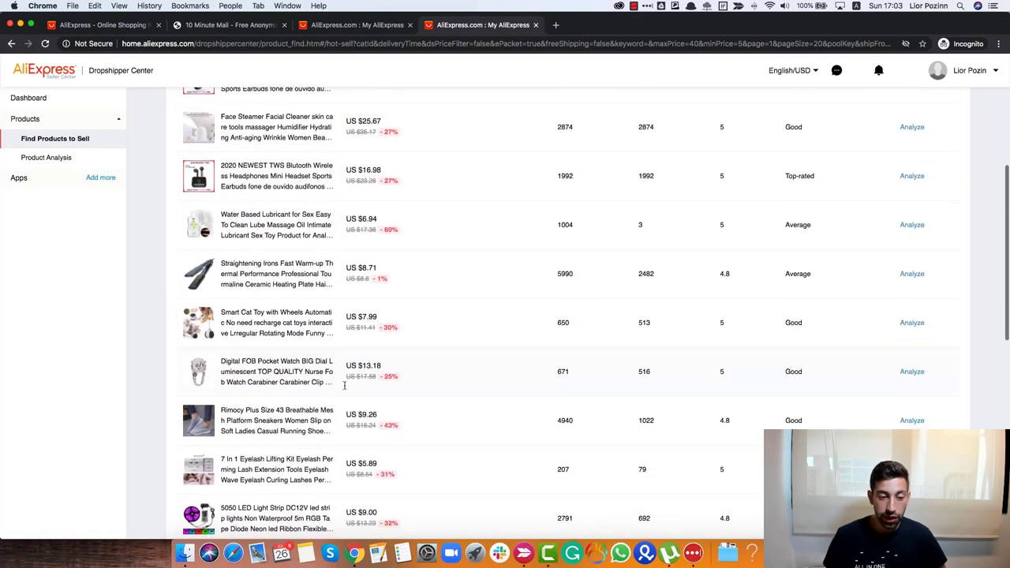
pyautogui.scroll(-3)
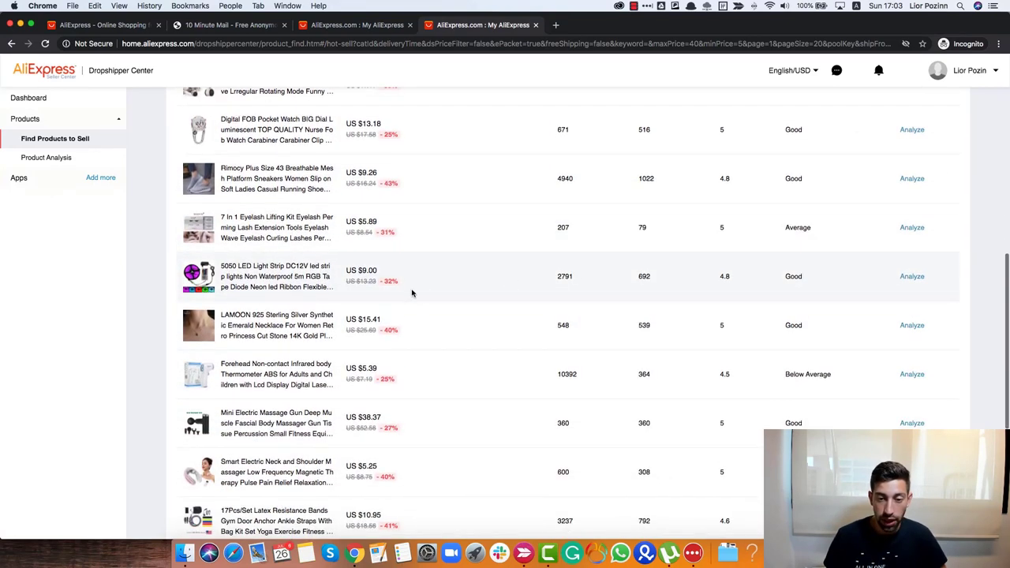
pyautogui.scroll(-3)
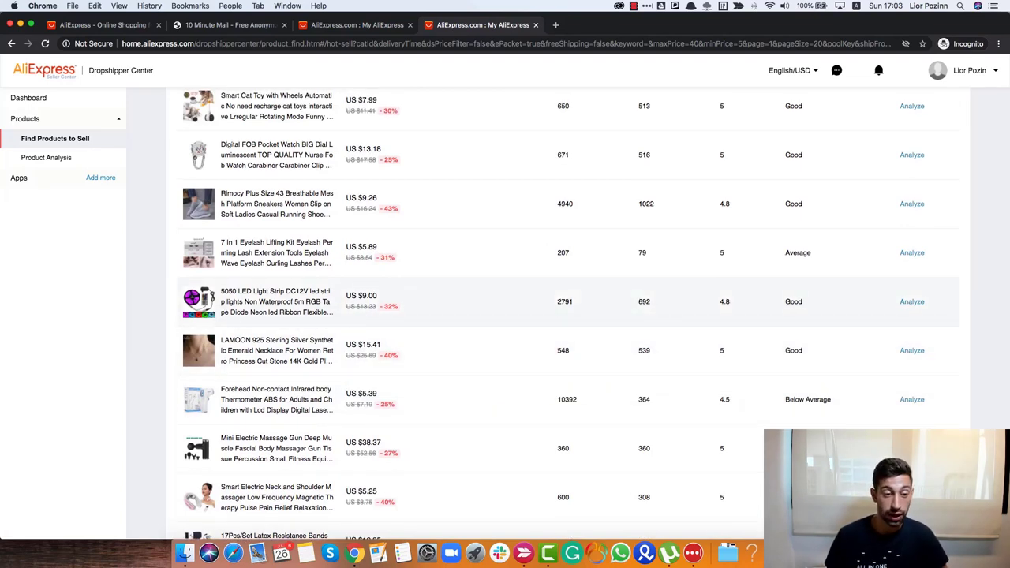
pyautogui.scroll(-3)
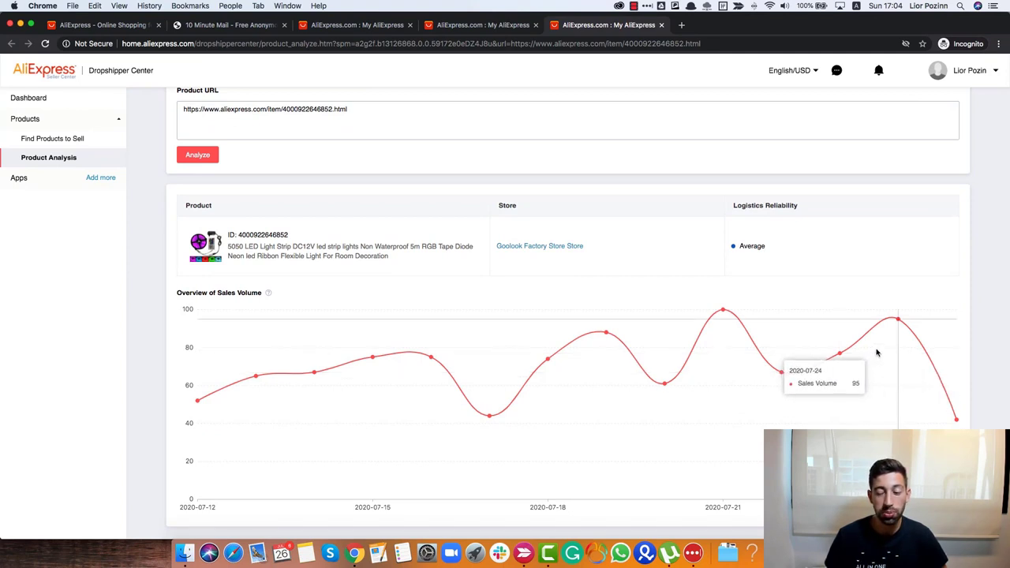
pyautogui.moveTo(640, 367)
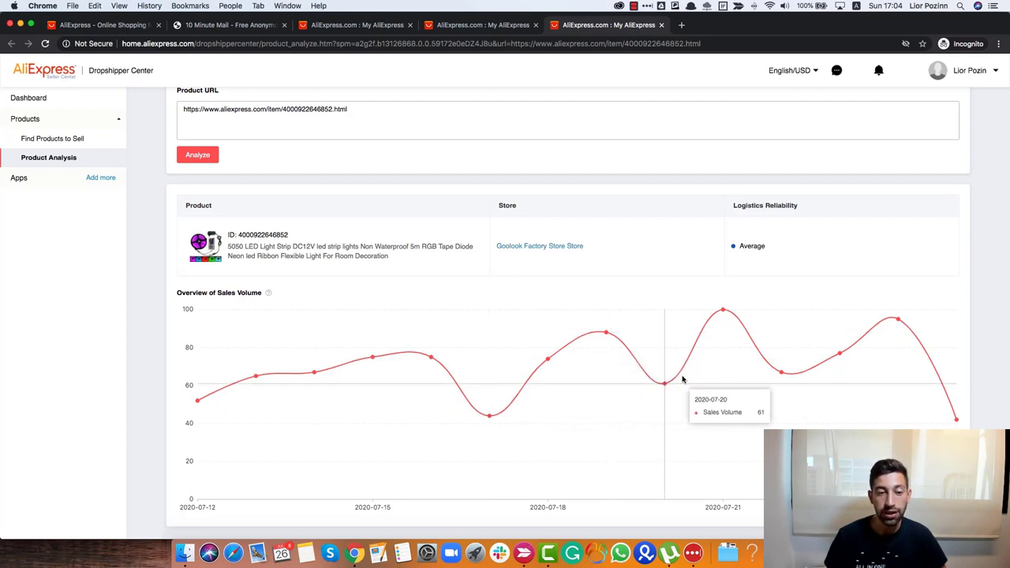
pyautogui.moveTo(890, 332)
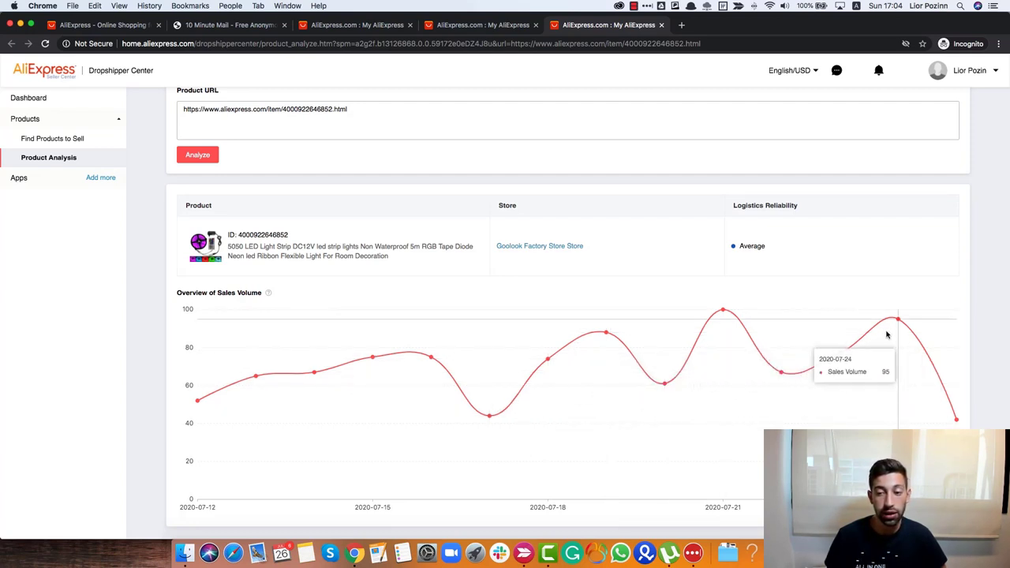
pyautogui.moveTo(870, 335)
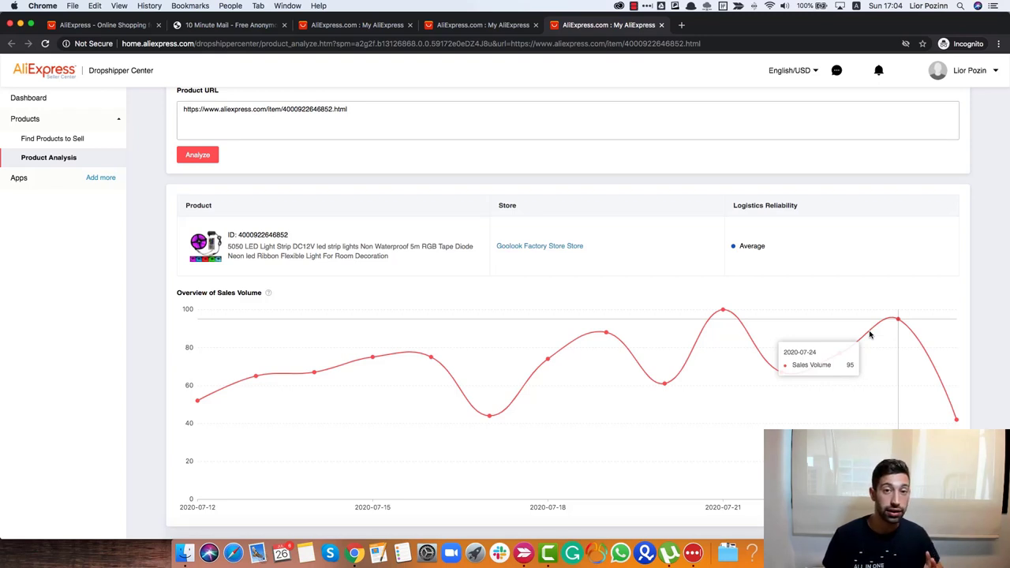
pyautogui.moveTo(226, 407)
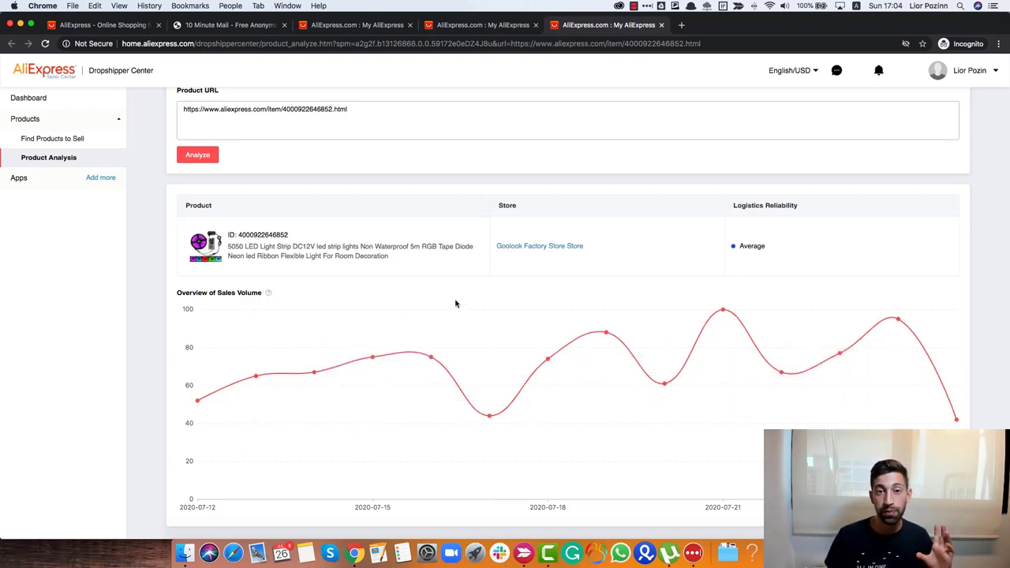
pyautogui.moveTo(607, 333)
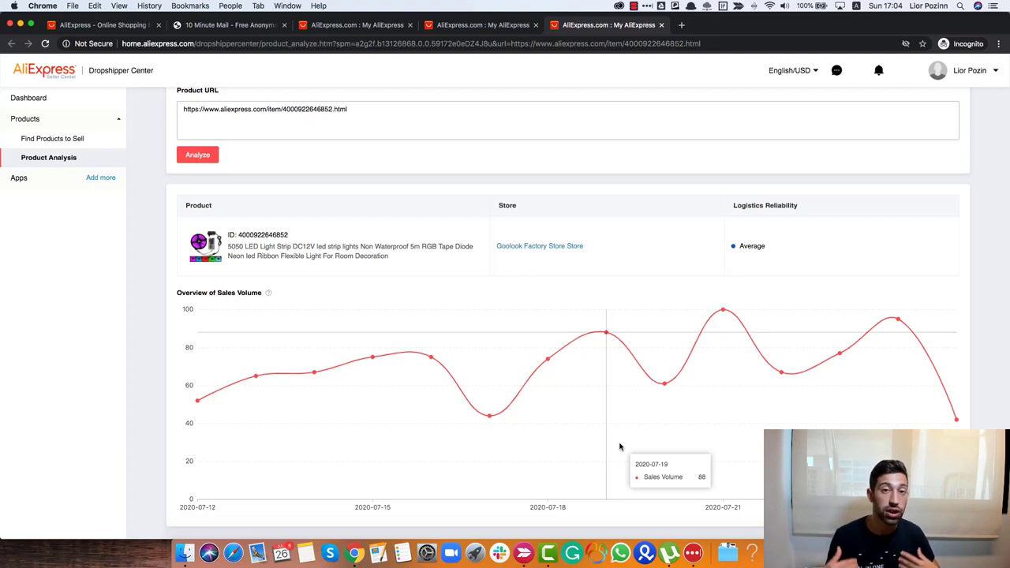
pyautogui.moveTo(556, 419)
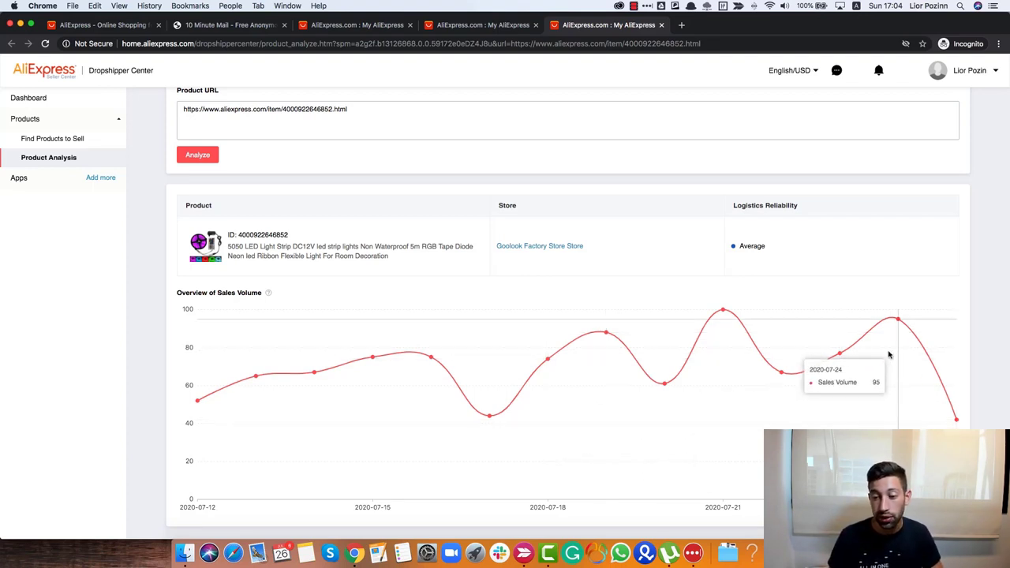
pyautogui.moveTo(606, 389)
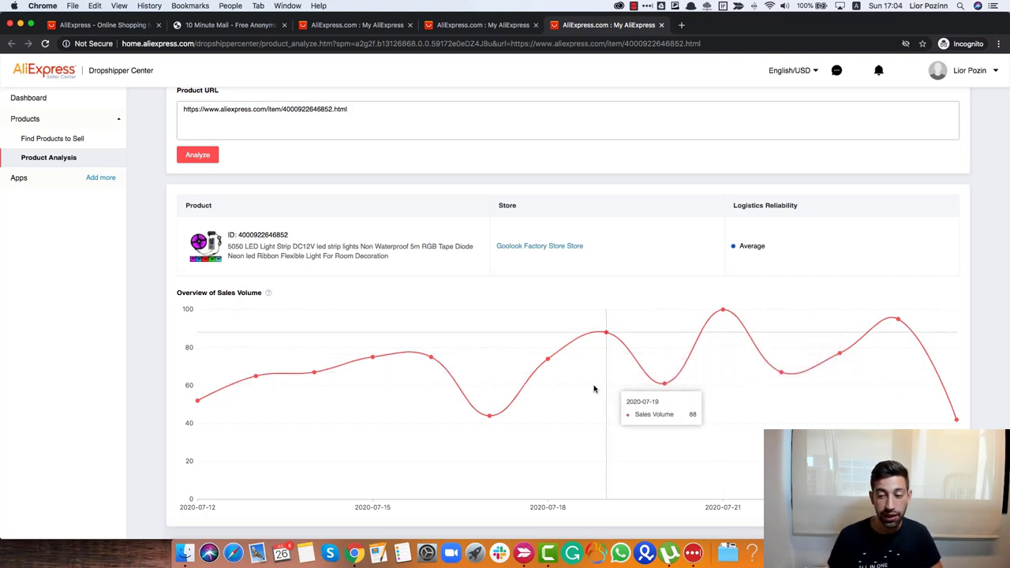
pyautogui.moveTo(932, 386)
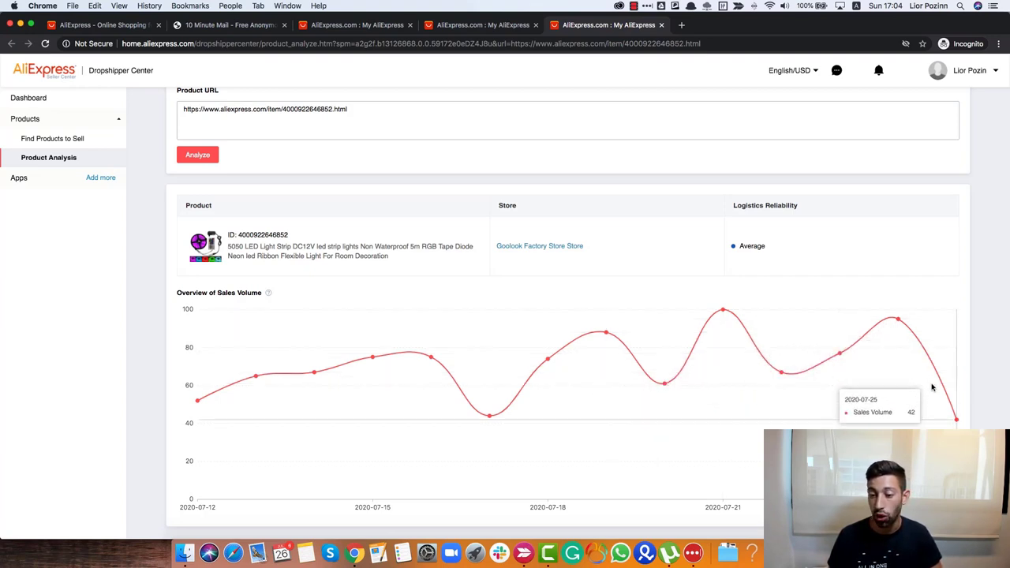
pyautogui.moveTo(945, 405)
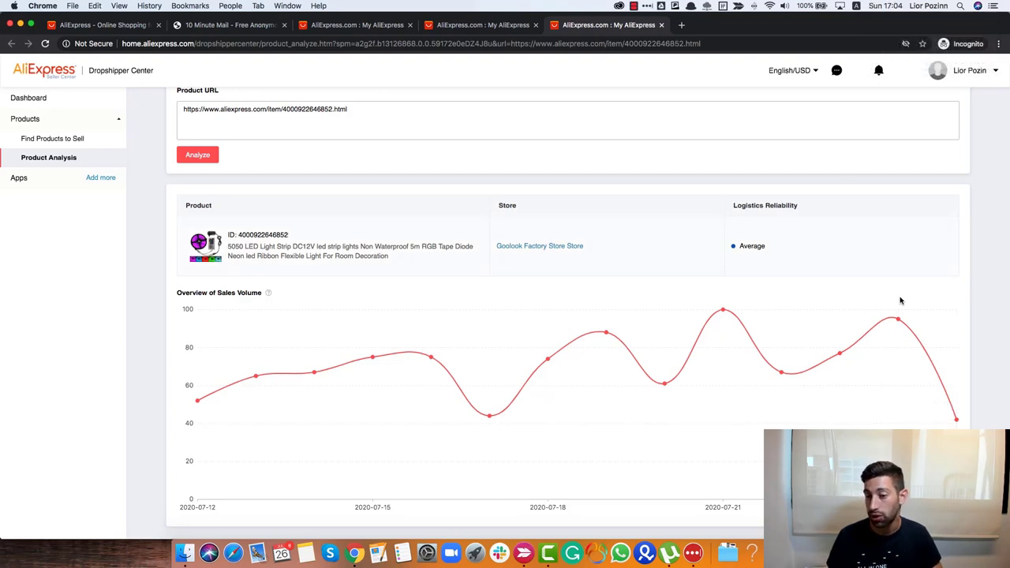
pyautogui.moveTo(898, 320)
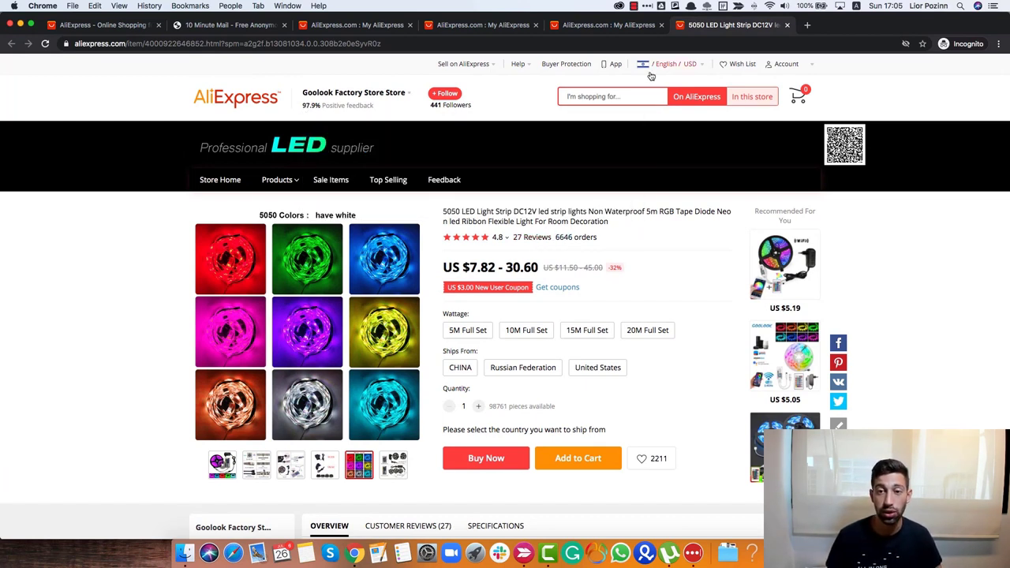
# Search Google for ALITOOLS and open the AliTools shopping assistant extension page.
pyautogui.write('ALITOOLS')
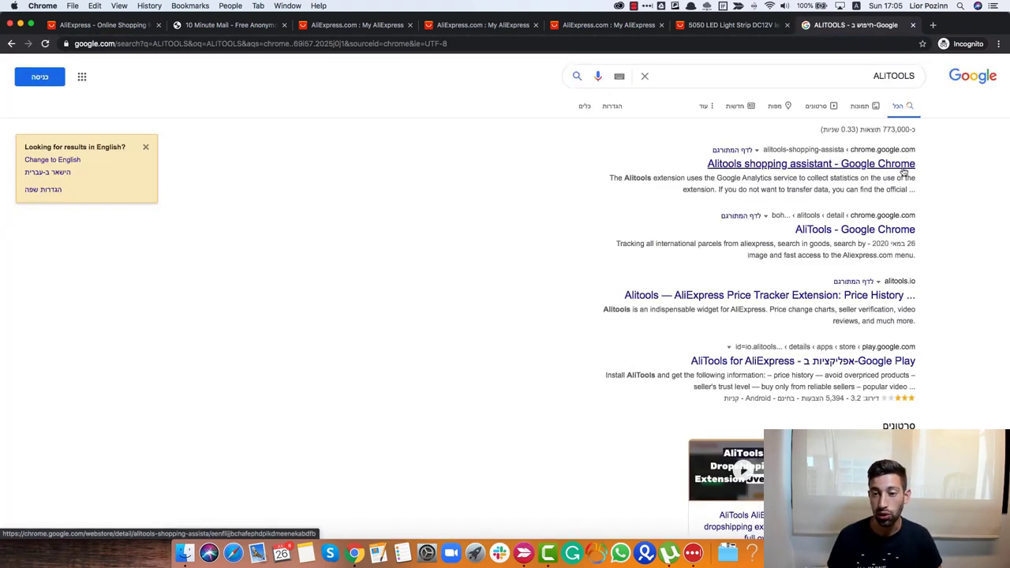
pyautogui.click(810, 163)
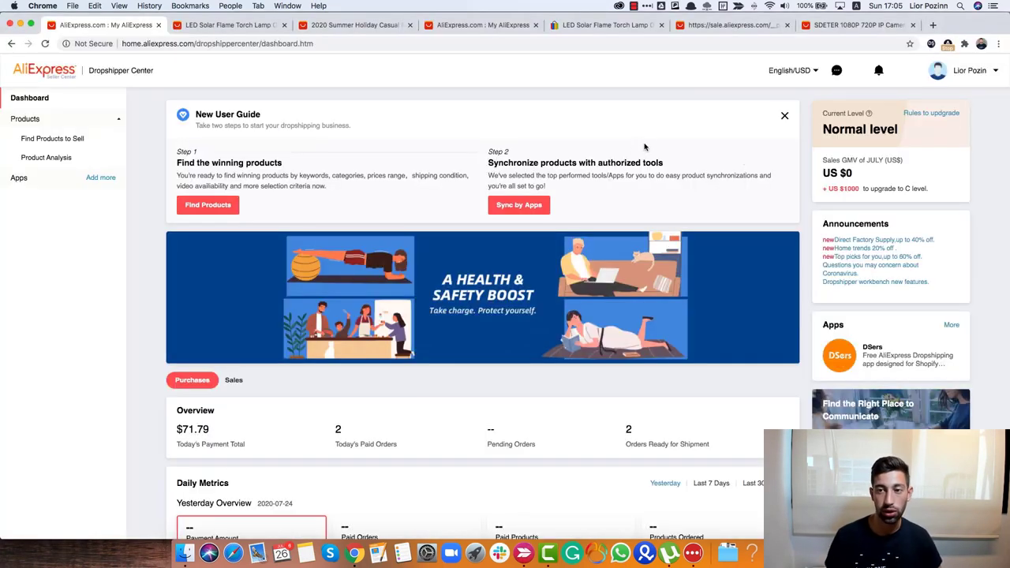
# Add the Alitools shopping assistant extension to Chrome and select the LED strip title.
pyautogui.write('ALIEXPRESS dropship center')
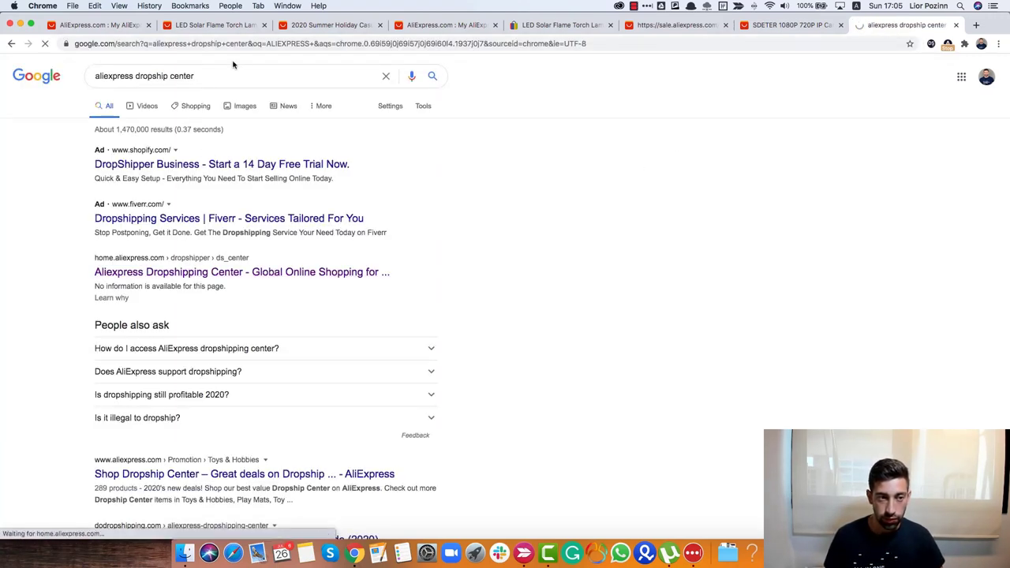
pyautogui.write('ALITOOLS')
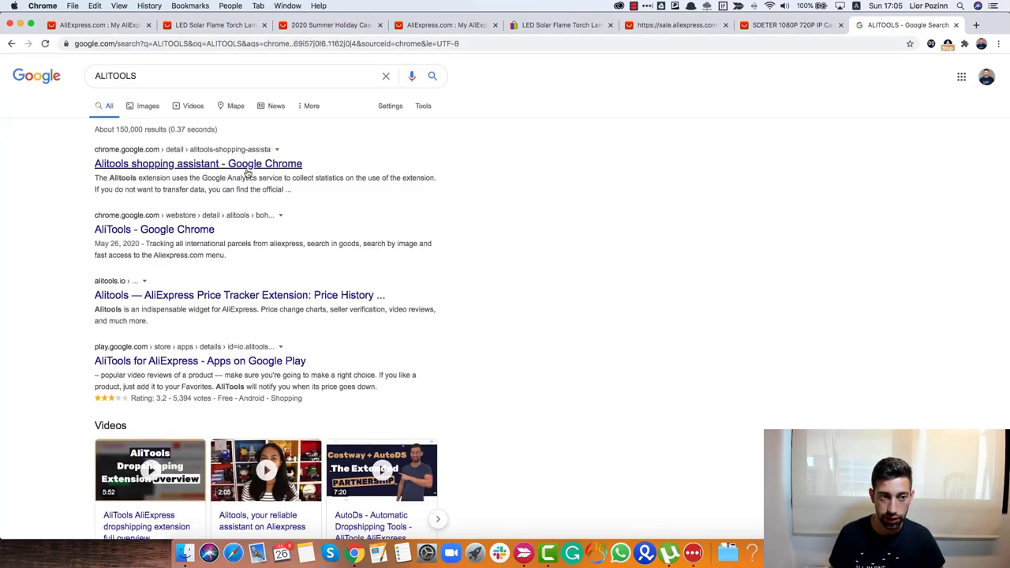
pyautogui.click(198, 164)
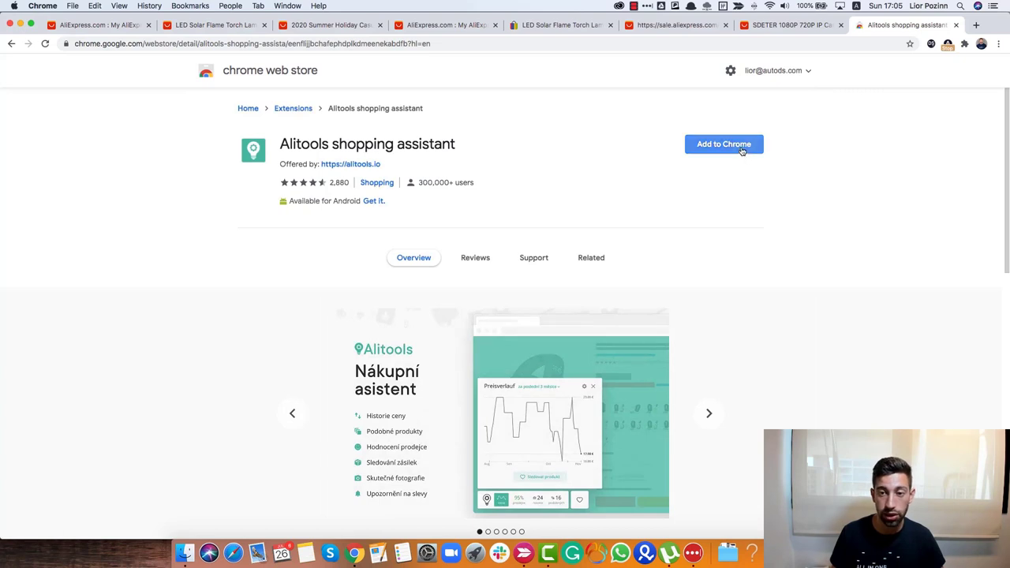
pyautogui.click(724, 143)
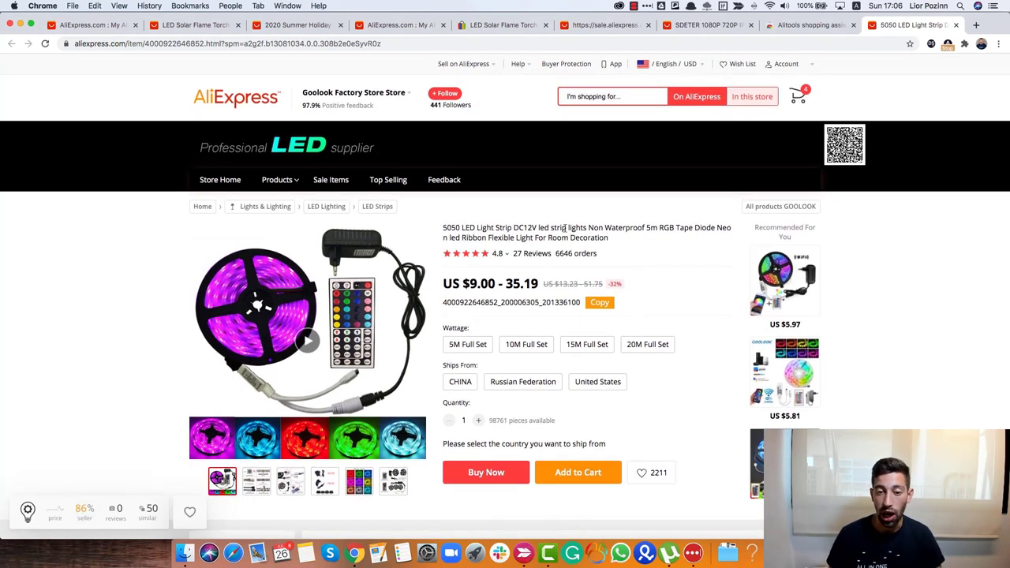
pyautogui.moveTo(465, 228); pyautogui.dragTo(655, 227)
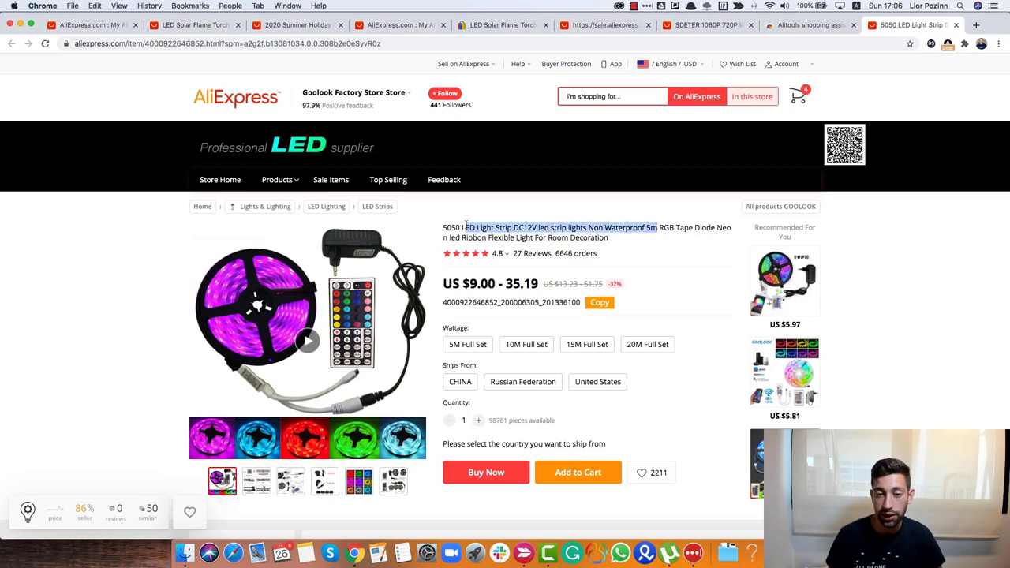
pyautogui.click(976, 24)
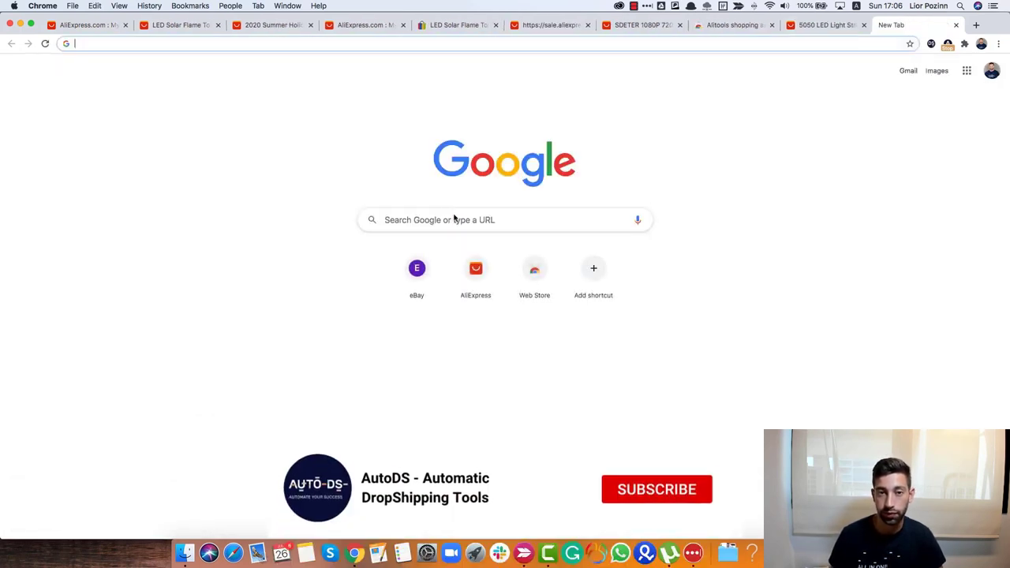
# Search eBay for the 5050 LED strip title and review listing prices and sold counts.
pyautogui.click(825, 25)
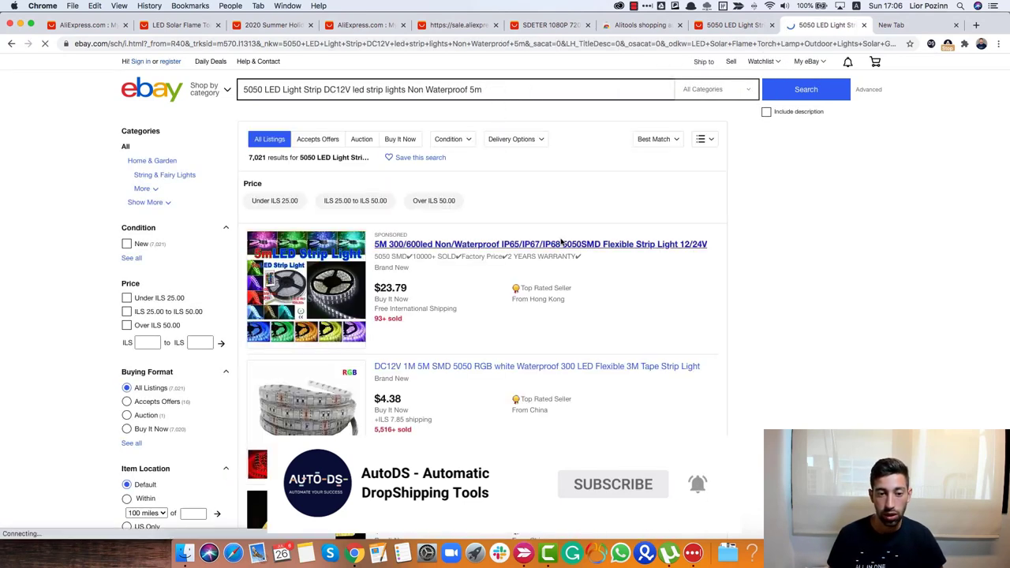
pyautogui.scroll(-3)
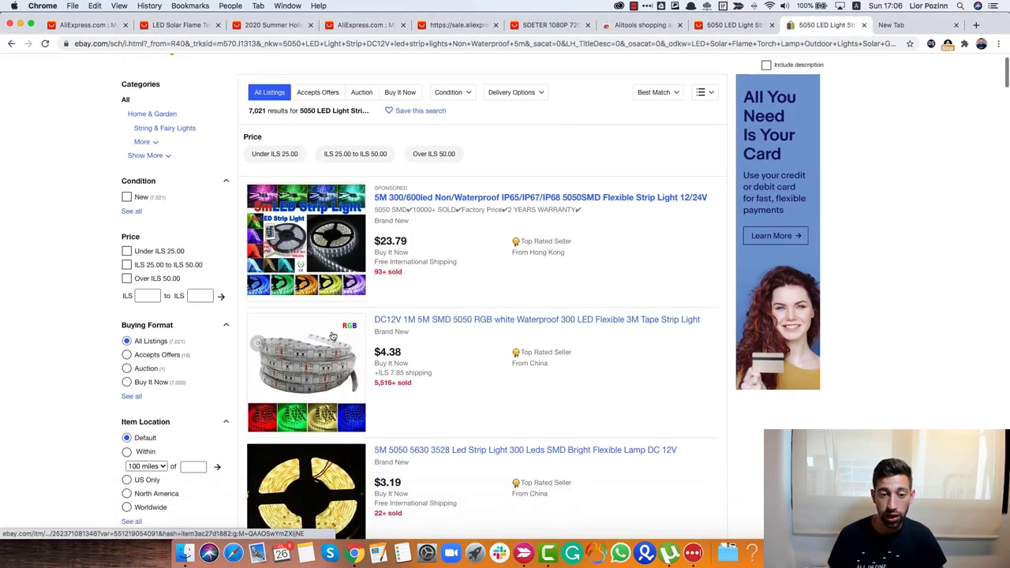
pyautogui.scroll(-3)
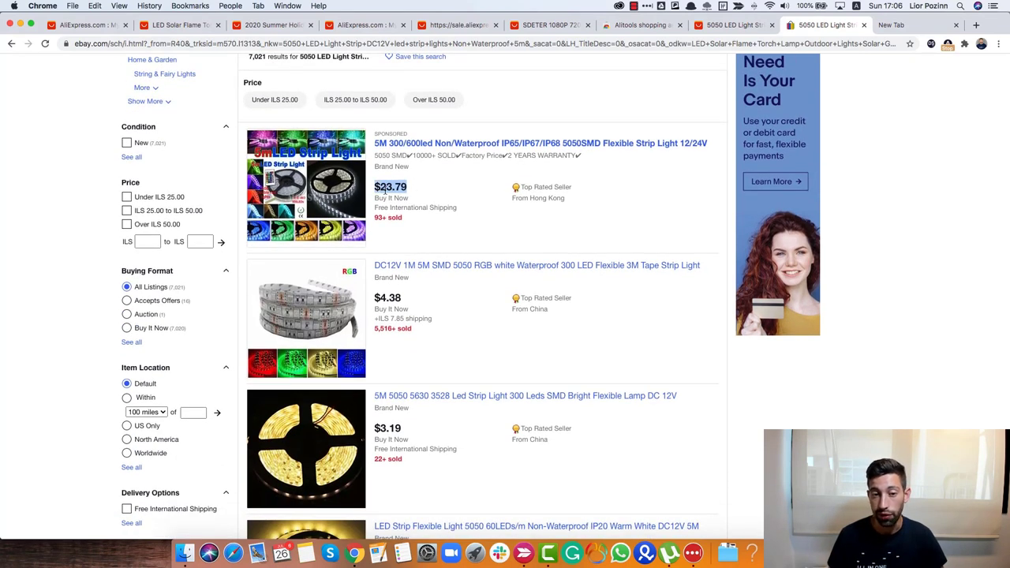
pyautogui.scroll(-3)
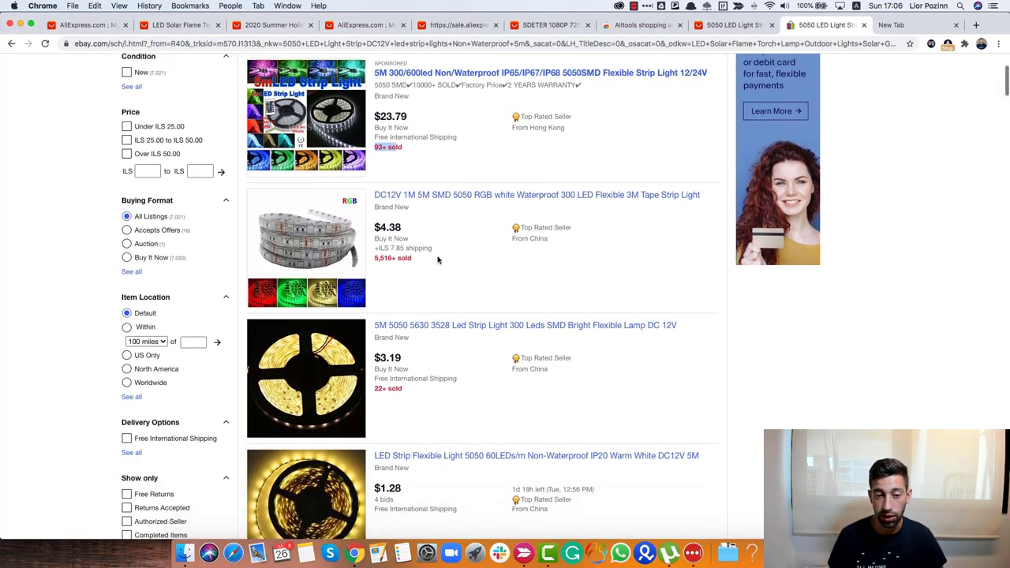
pyautogui.scroll(-3)
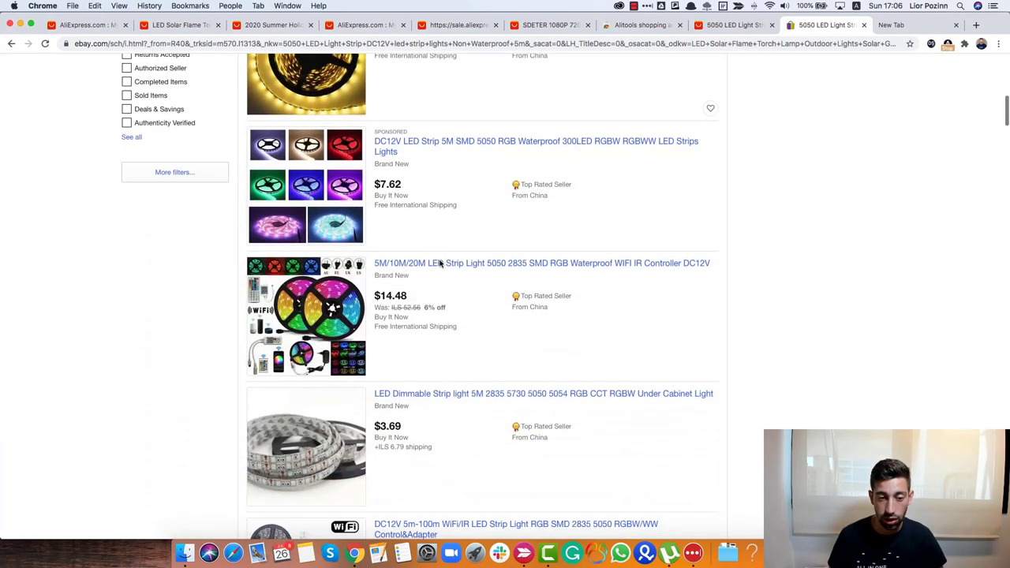
pyautogui.scroll(-3)
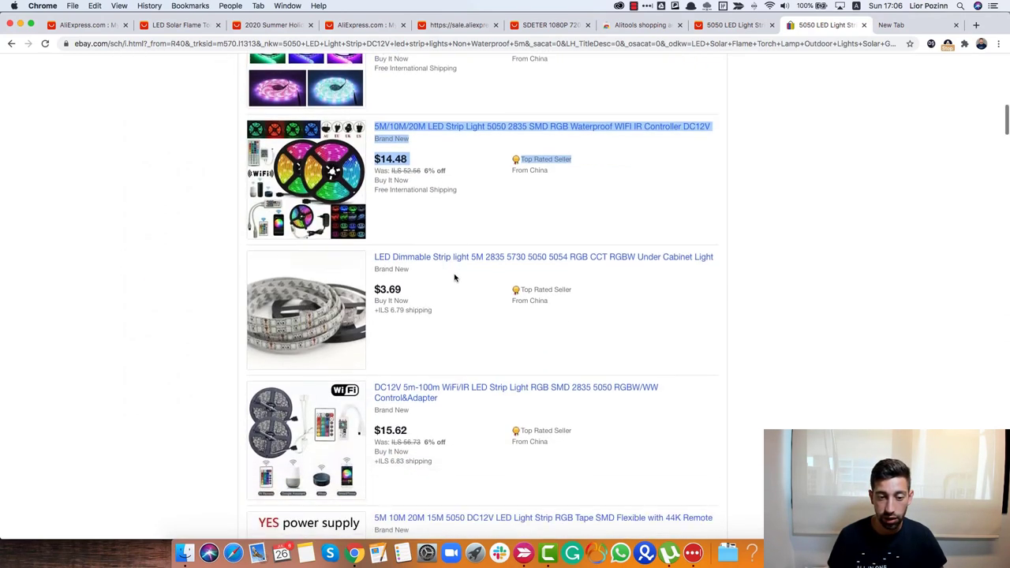
pyautogui.scroll(-3)
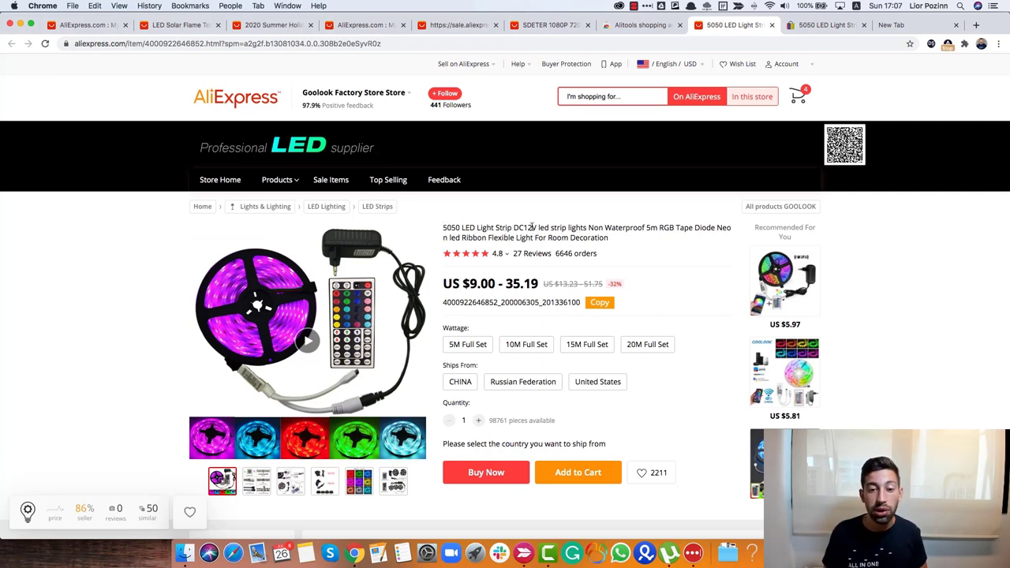
# Search AliExpress for '5050 LED Light Strip DC12V' and browse the 919 similar listings.
pyautogui.doubleClick(489, 227)
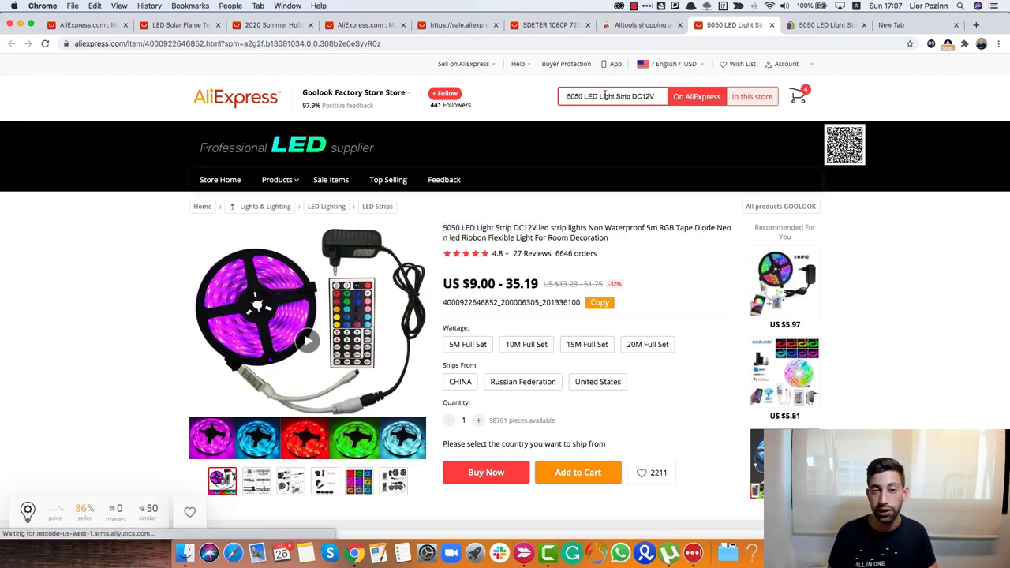
pyautogui.click(612, 95)
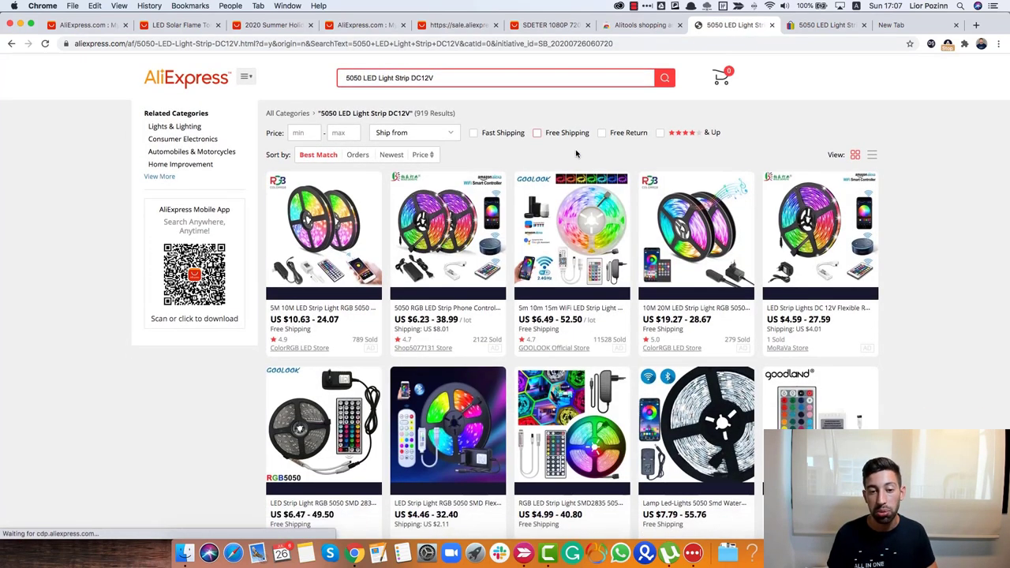
pyautogui.scroll(-3)
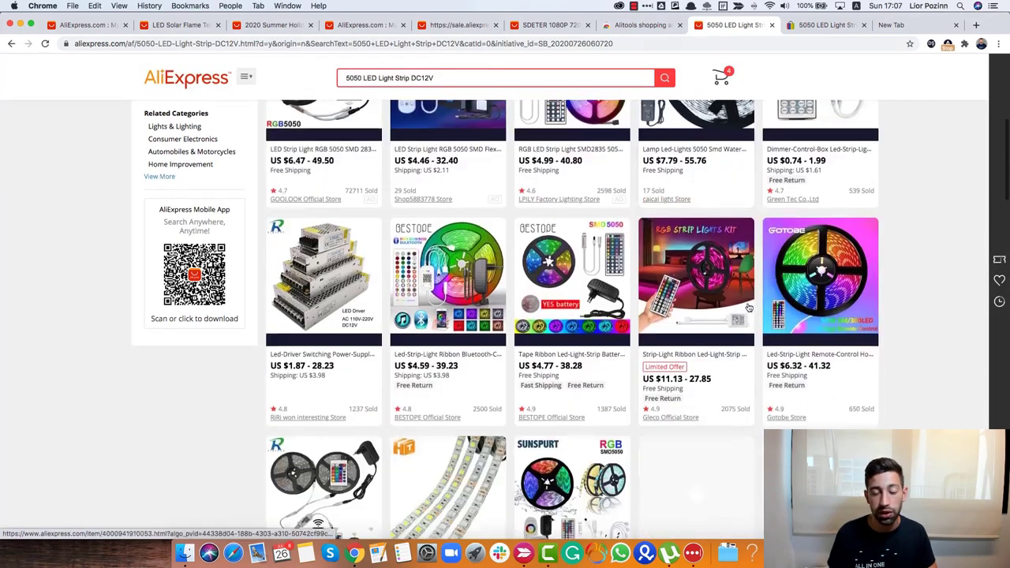
pyautogui.scroll(-3)
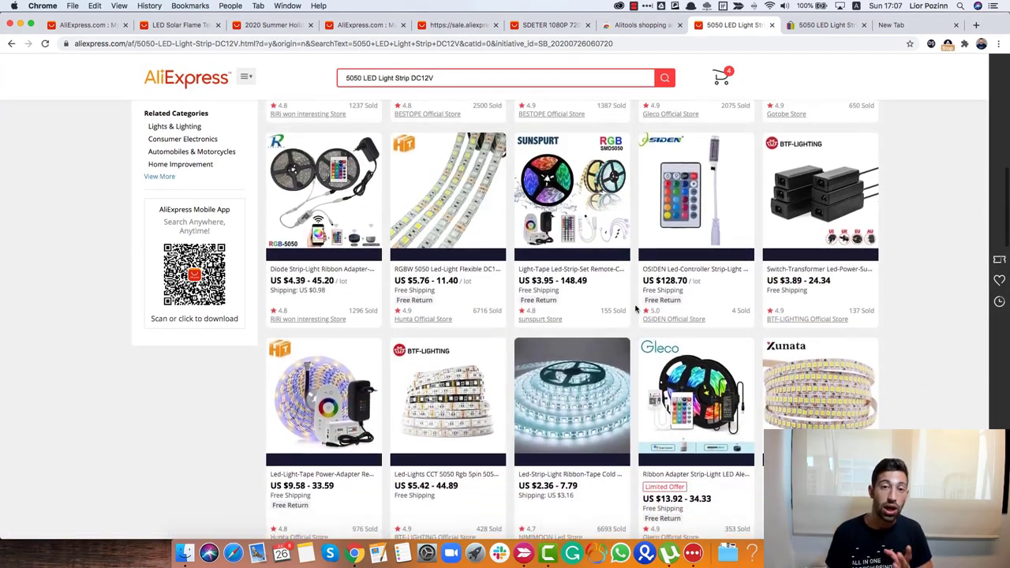
pyautogui.scroll(-3)
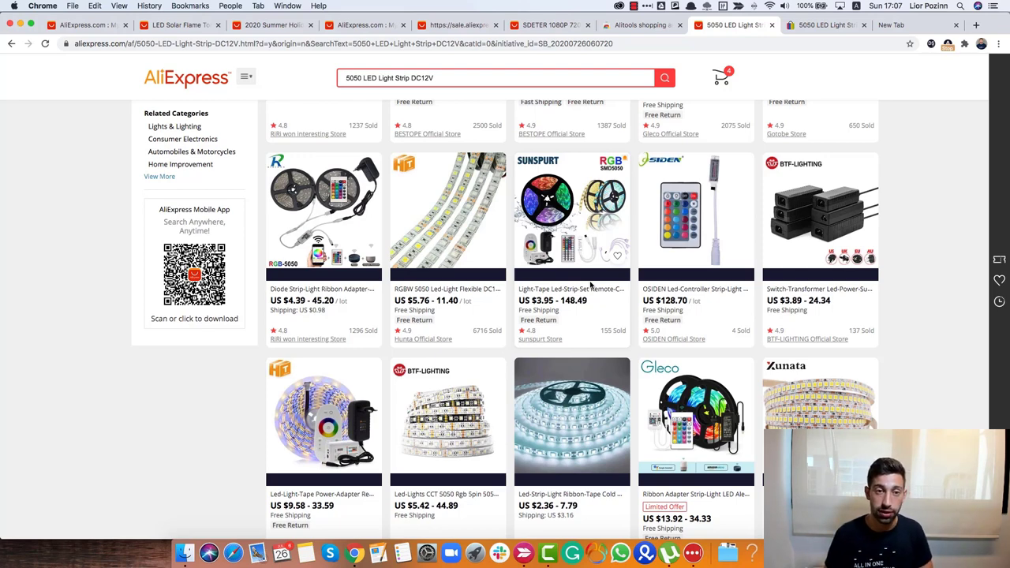
pyautogui.click(83, 24)
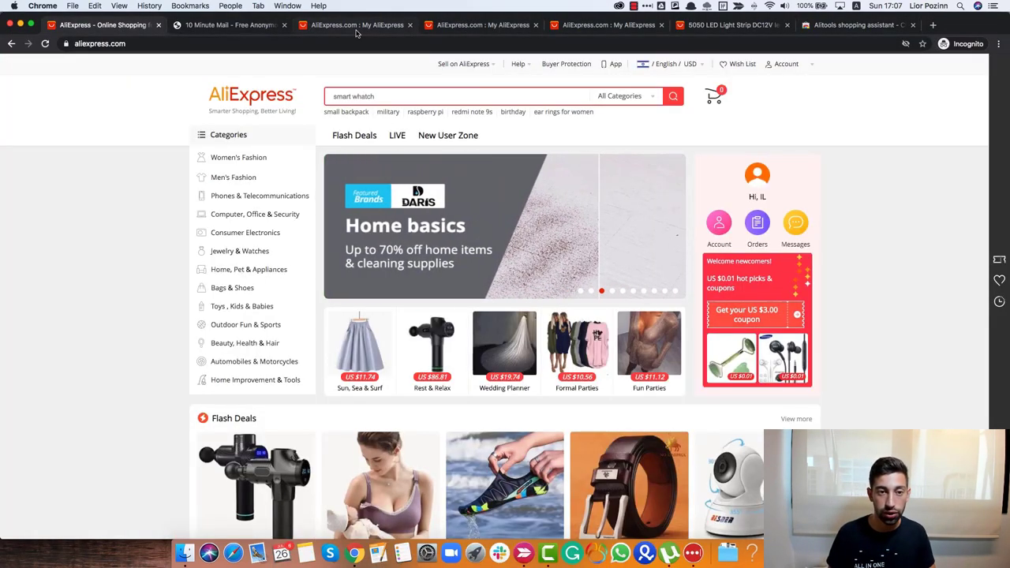
# Sort the filtered product list by Orders (United States), putting a selfie ring light first.
pyautogui.click(482, 24)
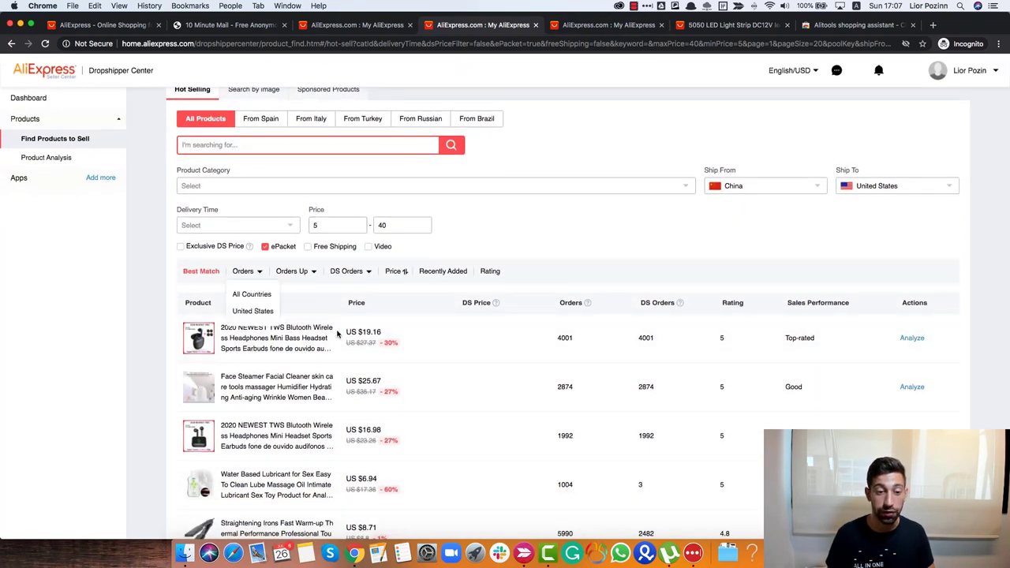
pyautogui.scroll(-3)
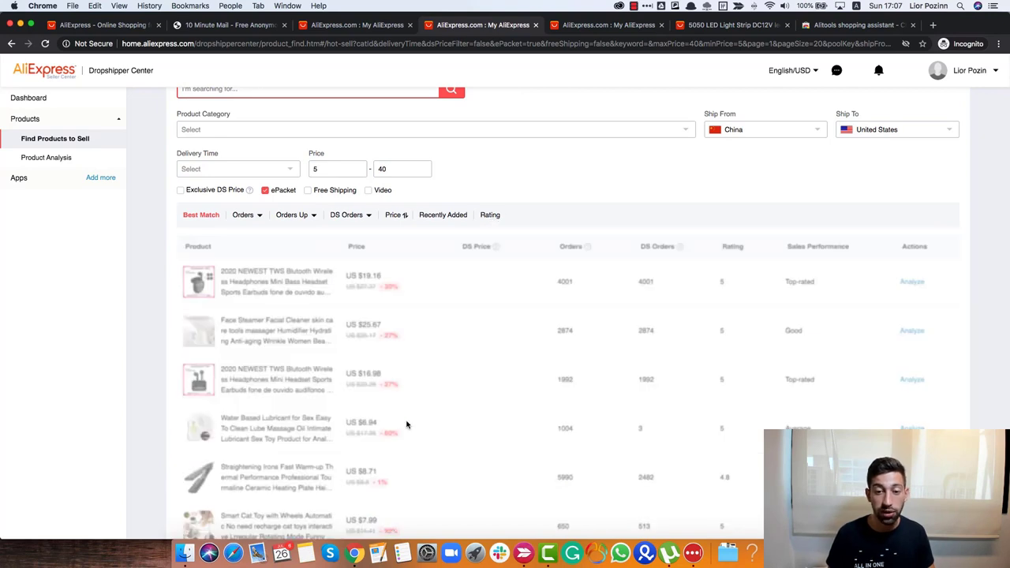
pyautogui.click(489, 215)
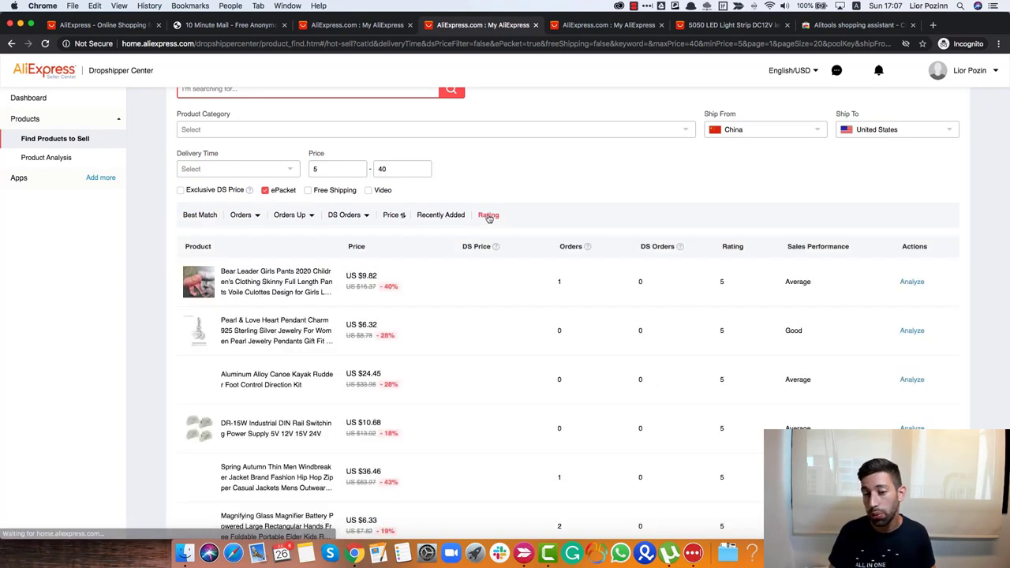
pyautogui.scroll(-3)
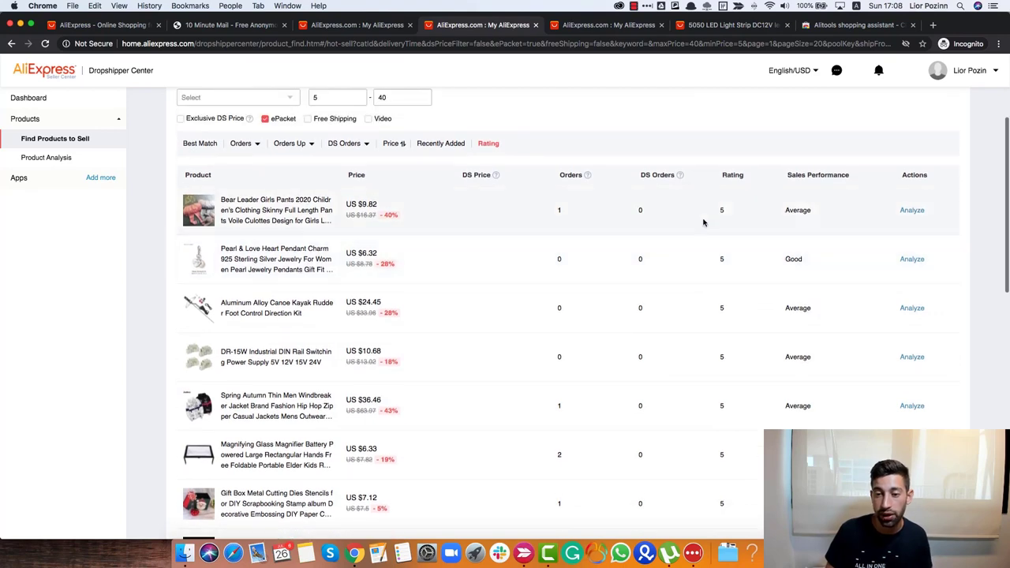
pyautogui.scroll(-3)
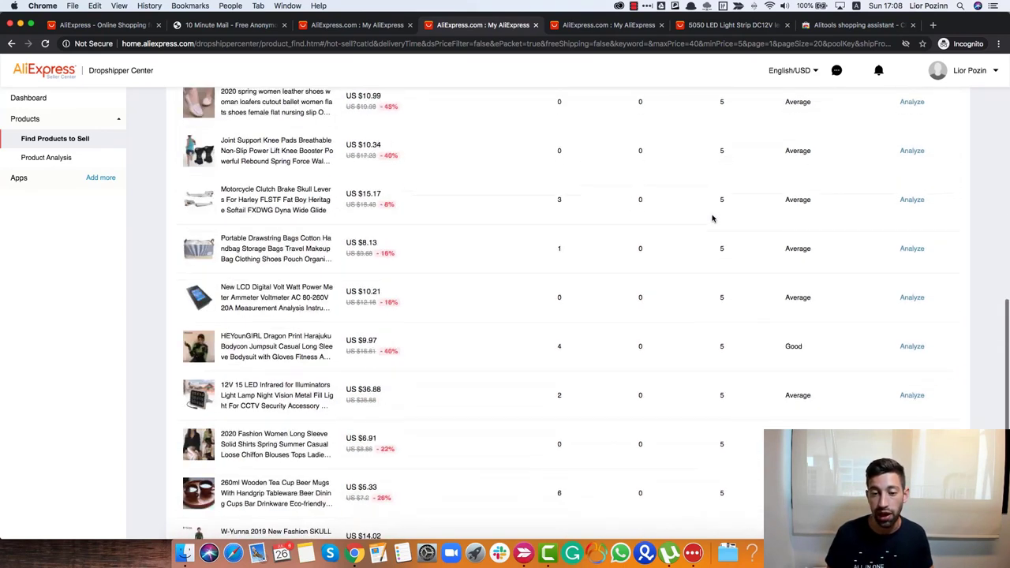
pyautogui.scroll(3)
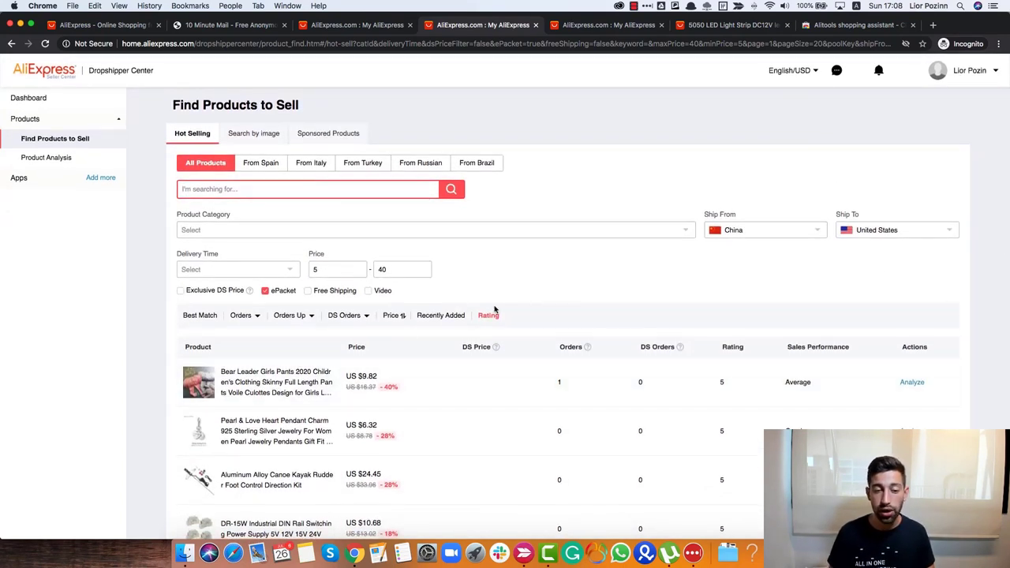
pyautogui.click(292, 315)
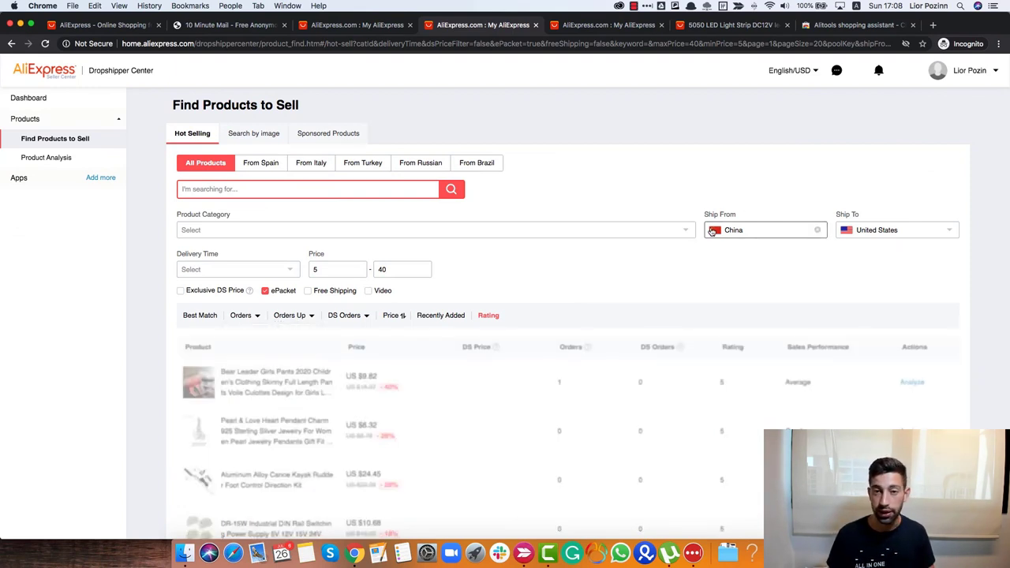
pyautogui.click(241, 315)
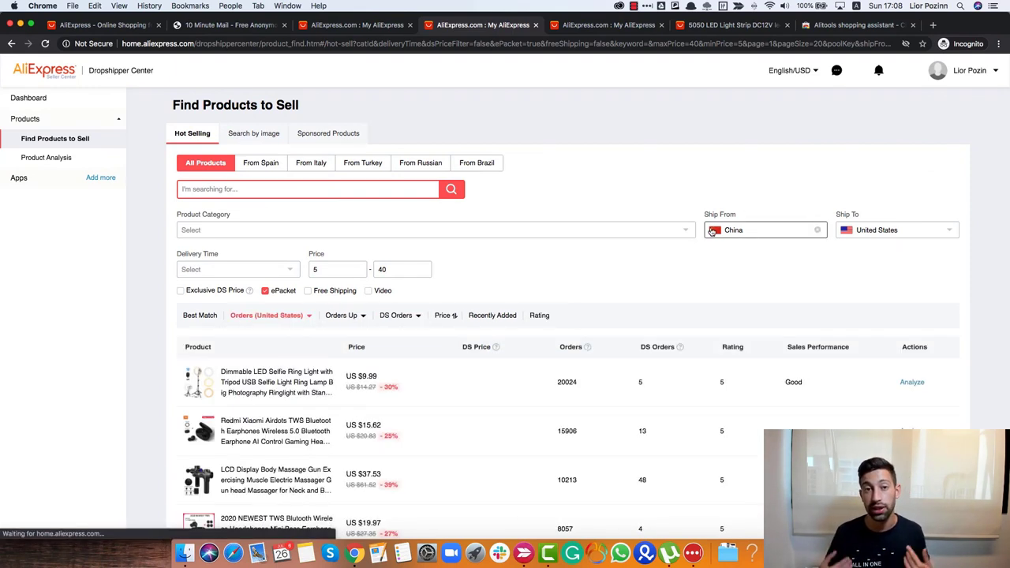
pyautogui.scroll(-3)
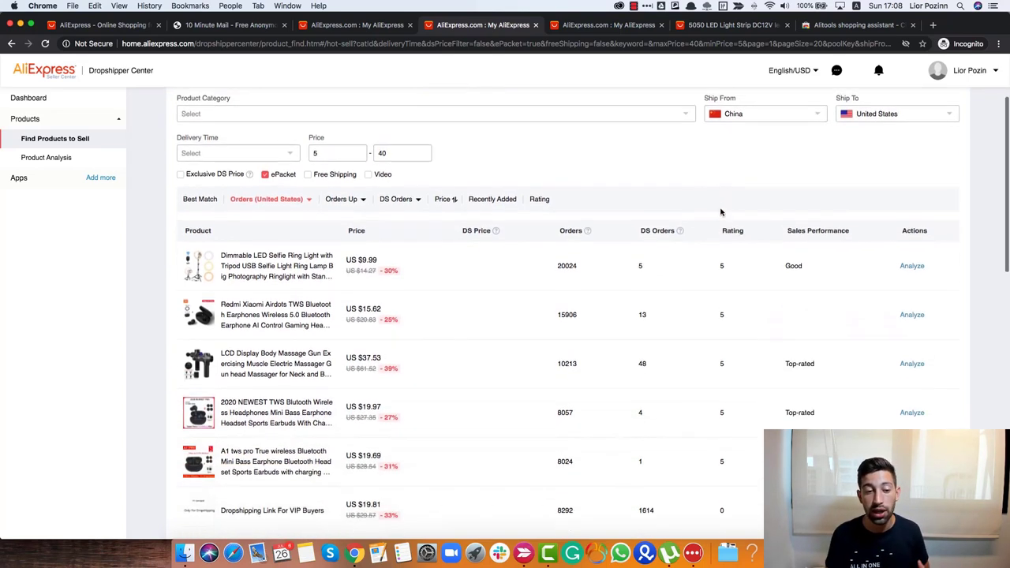
pyautogui.scroll(-3)
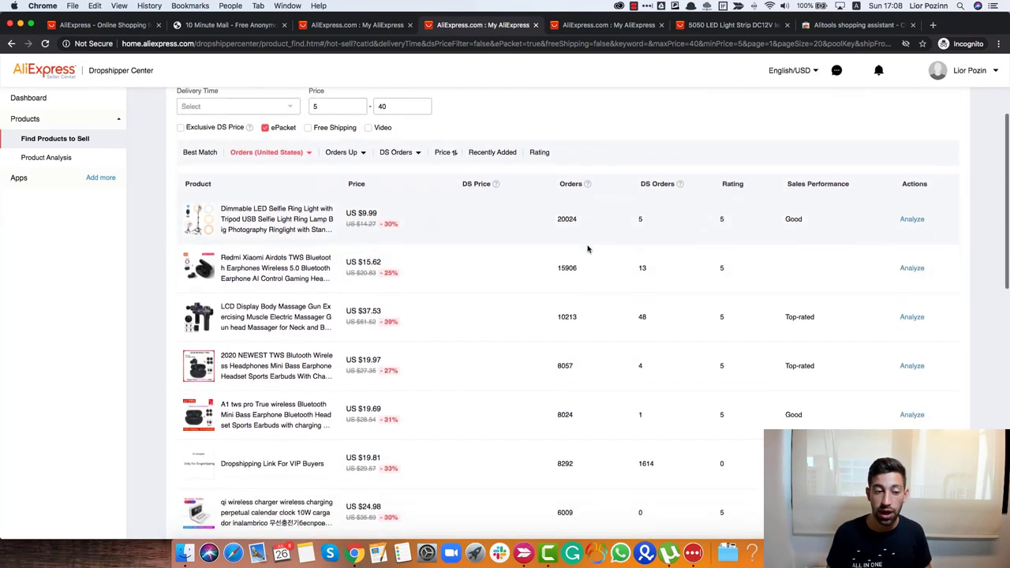
pyautogui.scroll(-3)
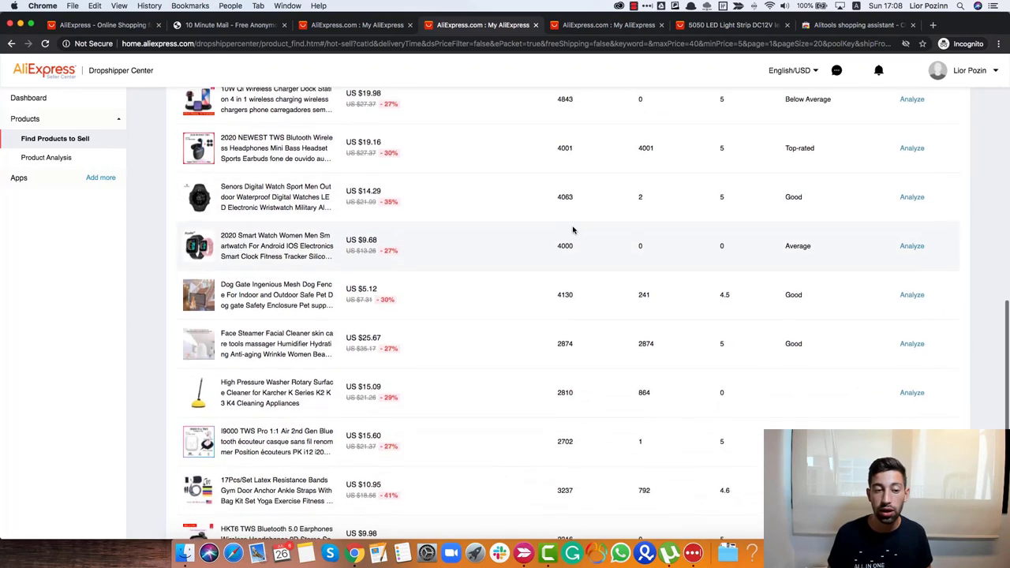
pyautogui.scroll(-3)
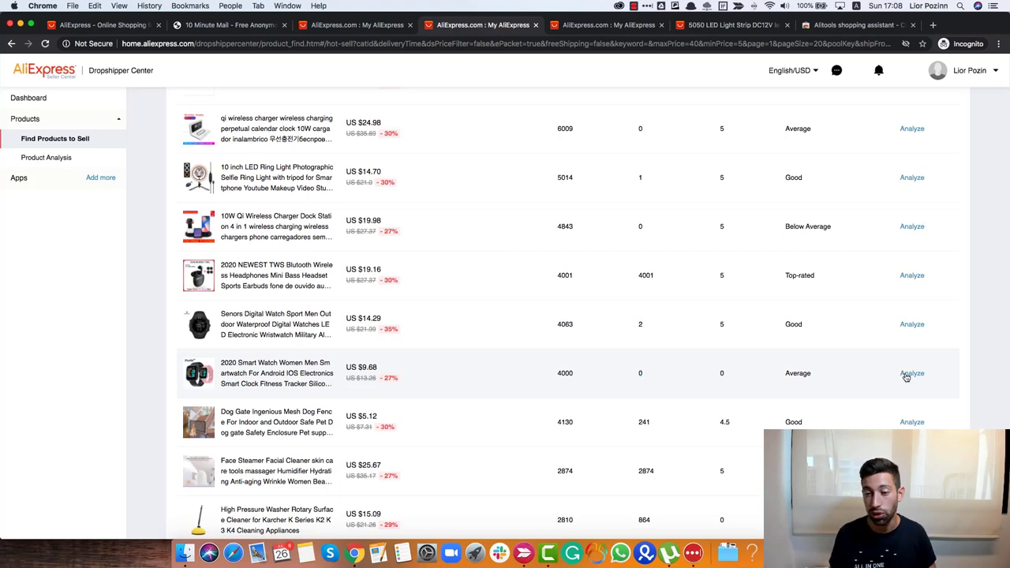
# Analyse the 2020 Smart Watch and view its flat Overview of Sales Volume chart.
pyautogui.click(912, 373)
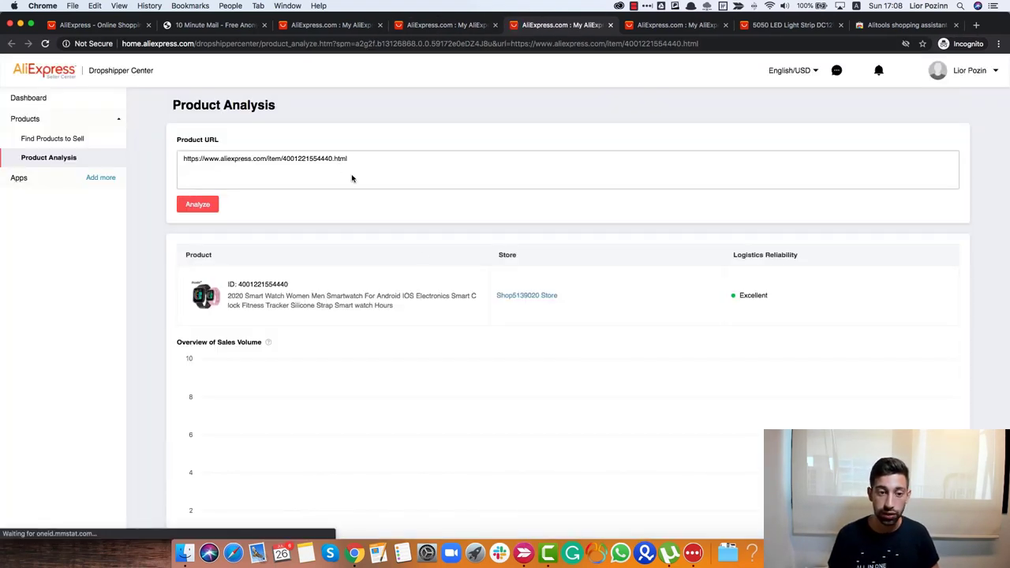
pyautogui.scroll(-3)
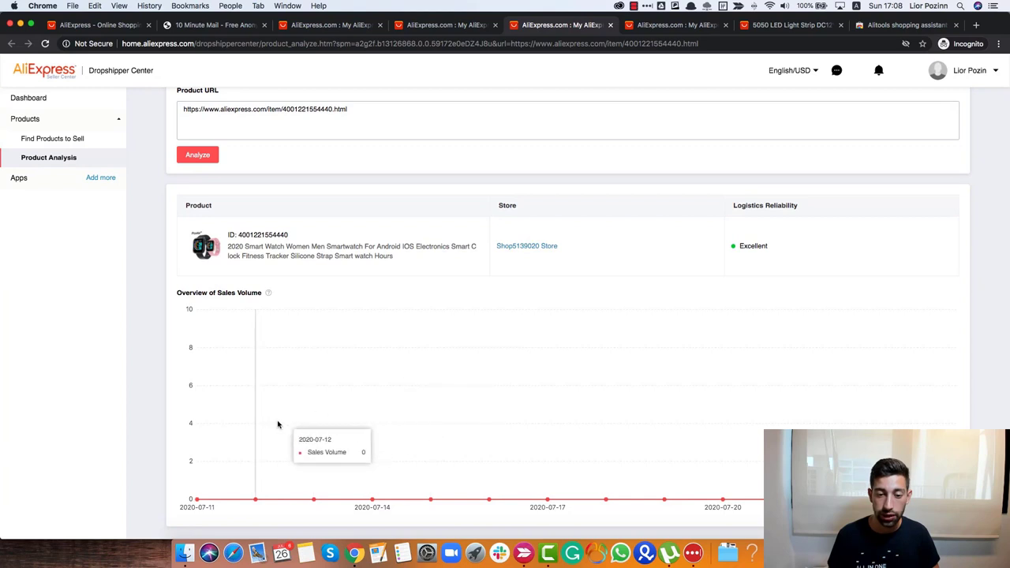
pyautogui.moveTo(729, 313)
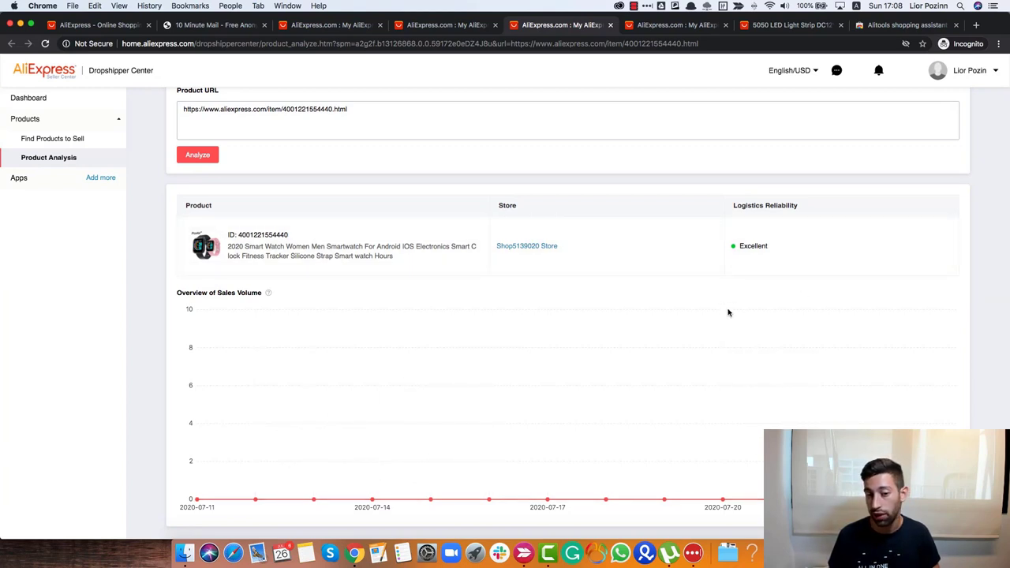
pyautogui.moveTo(881, 405)
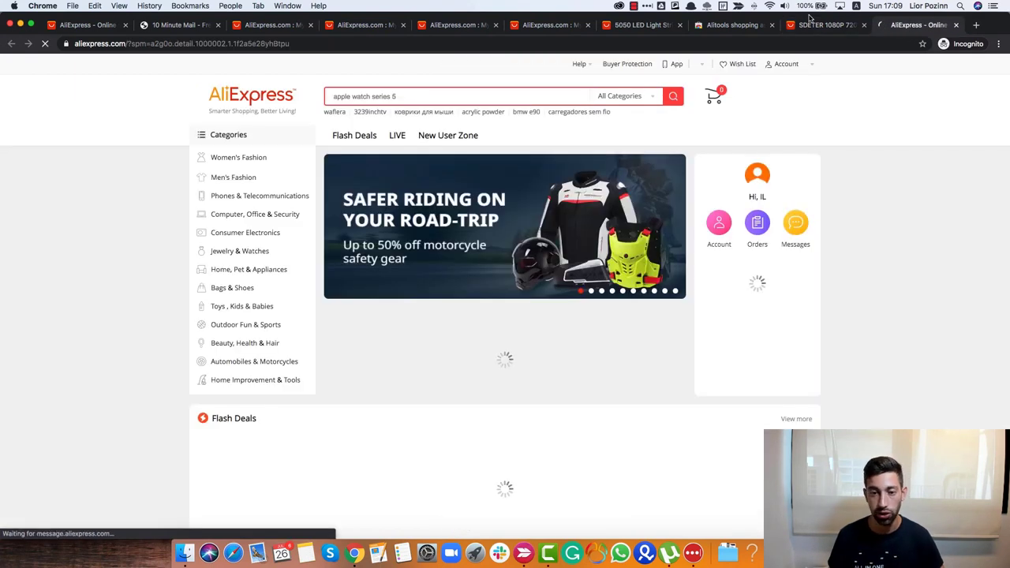
# Scroll the AliExpress home page down to the white security camera in Flash Deals.
pyautogui.scroll(-3)
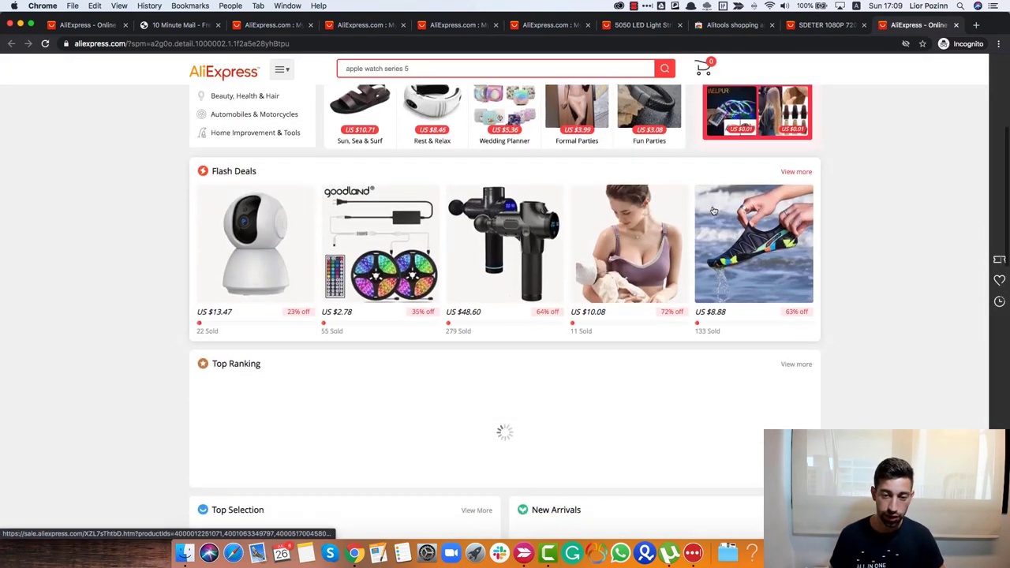
pyautogui.scroll(-3)
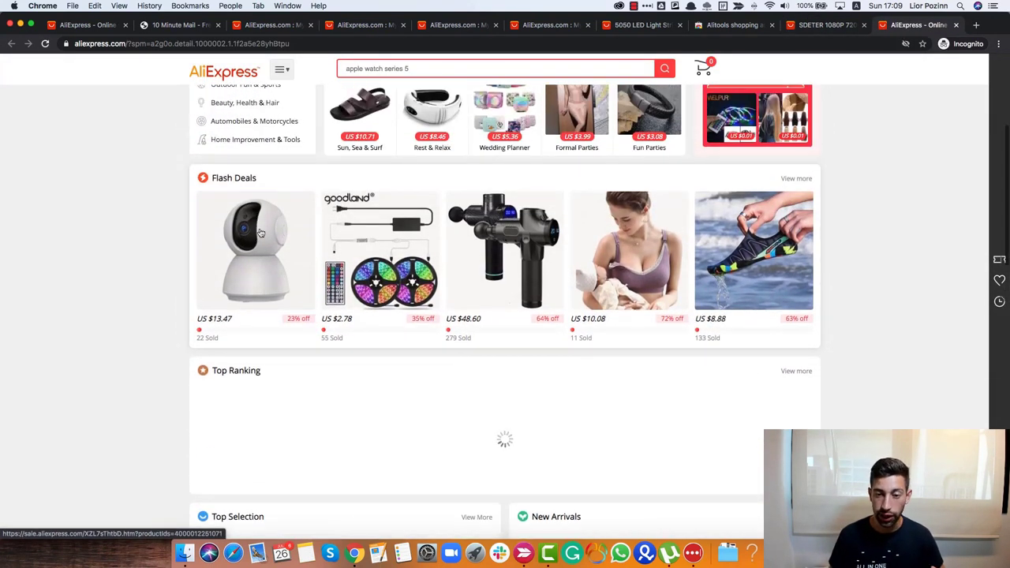
pyautogui.scroll(-3)
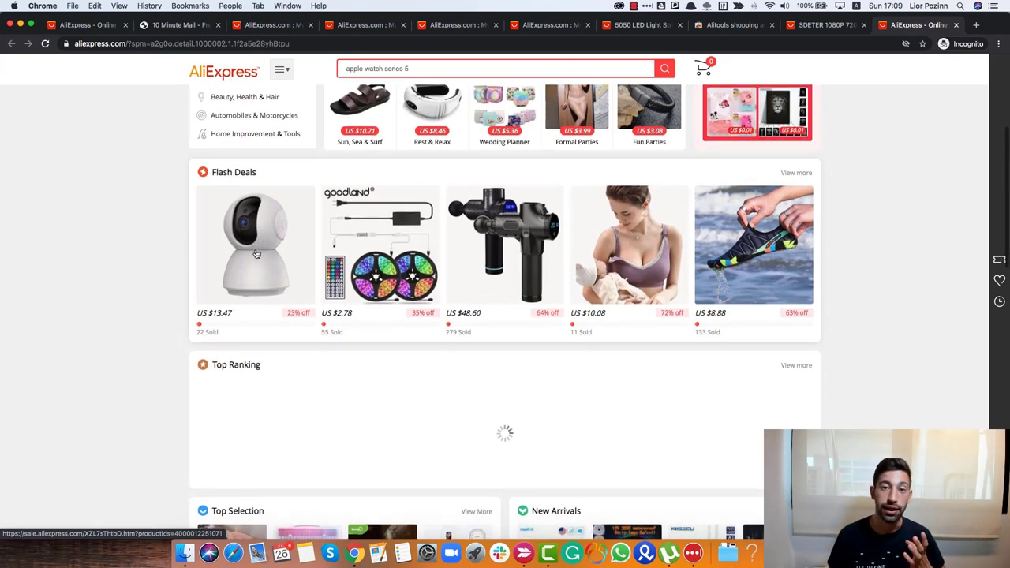
pyautogui.scroll(-3)
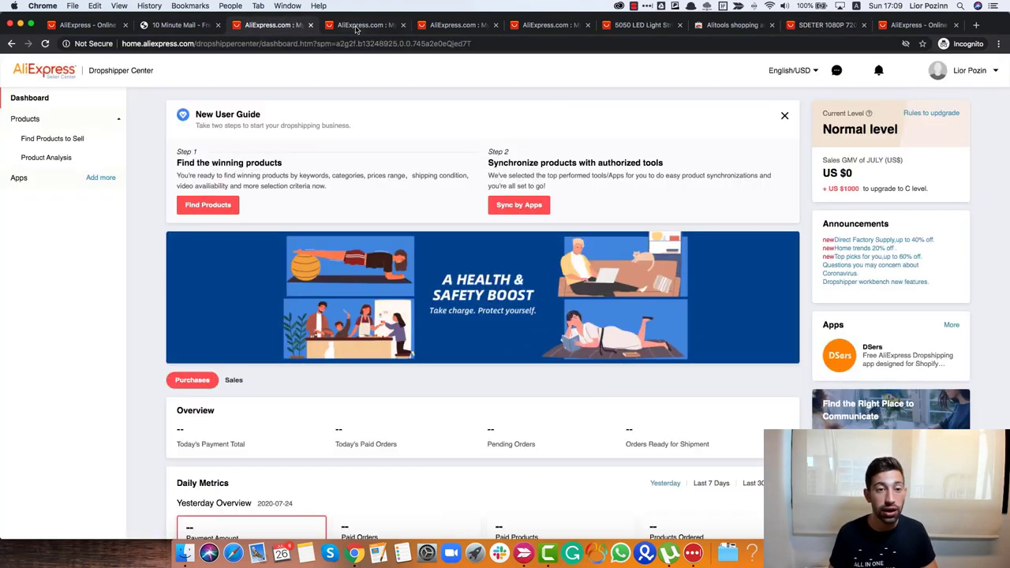
# Run Product Analysis on the SDETER security camera's product URL to display its sales graph.
pyautogui.click(48, 157)
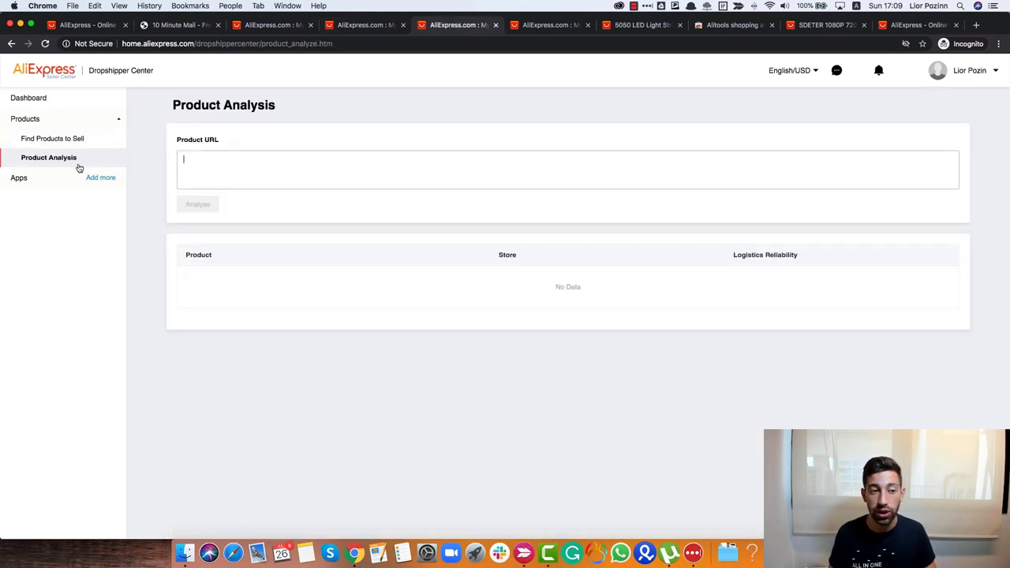
pyautogui.click(197, 204)
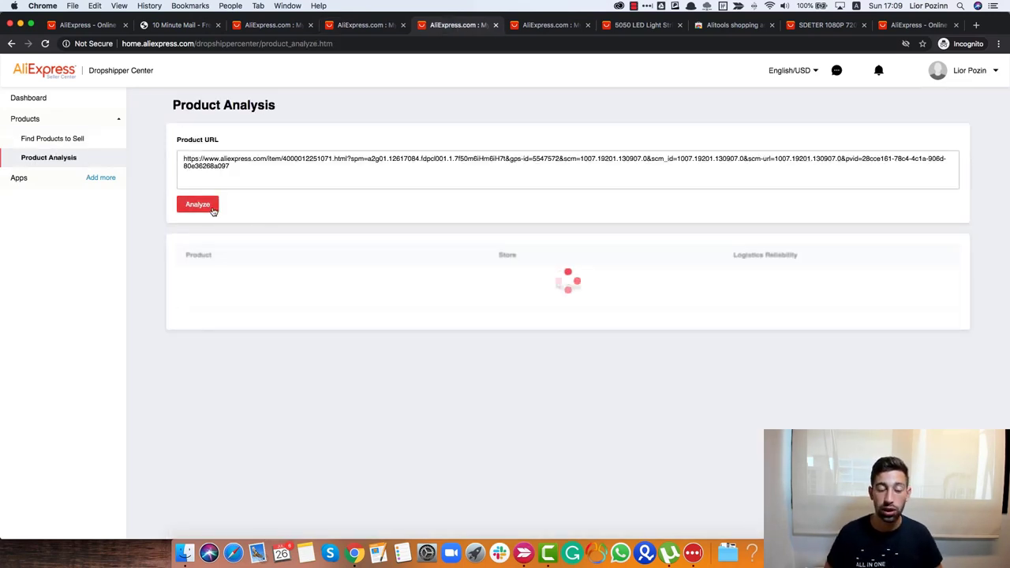
pyautogui.click(198, 205)
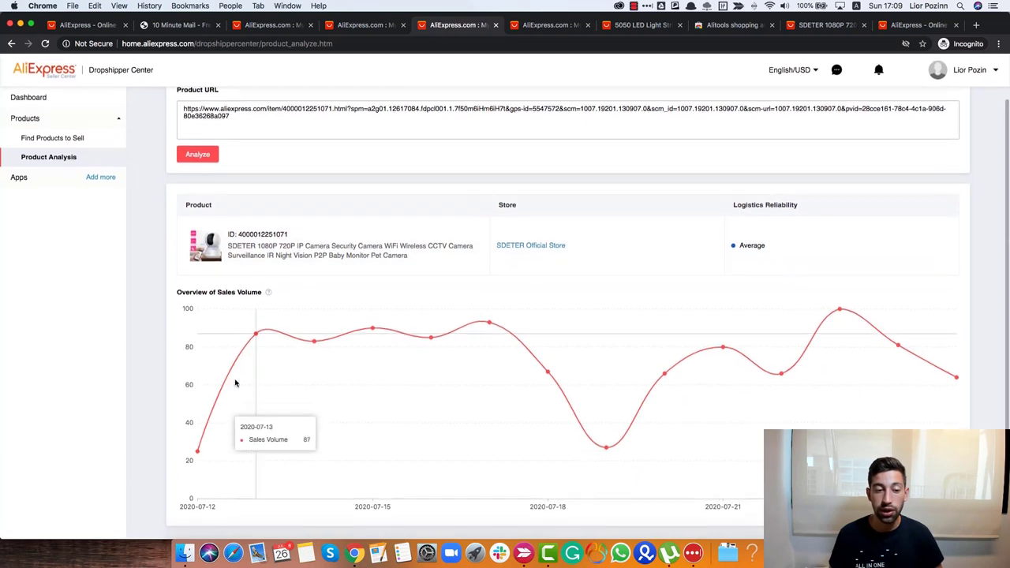
pyautogui.moveTo(431, 340)
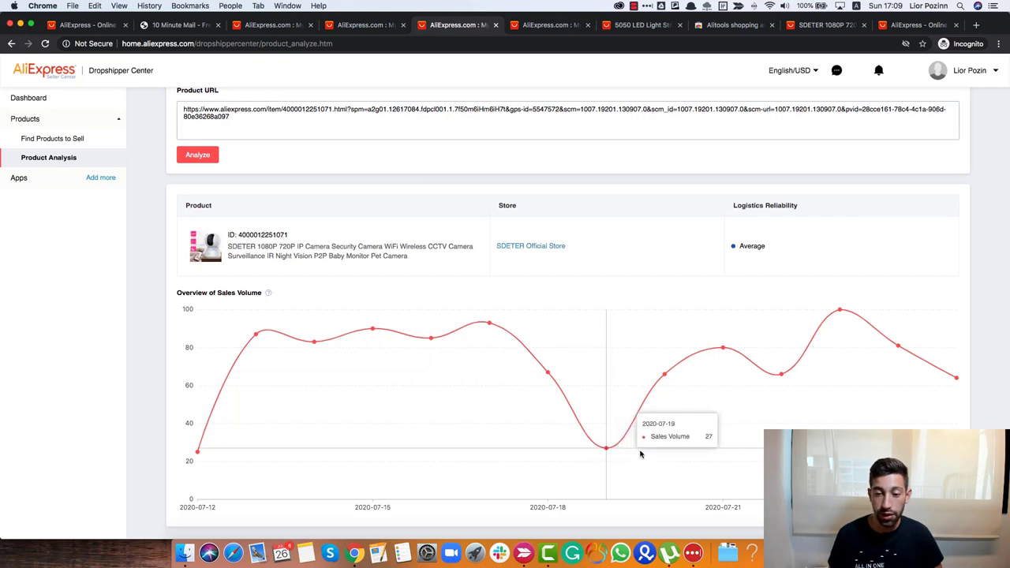
pyautogui.moveTo(955, 376)
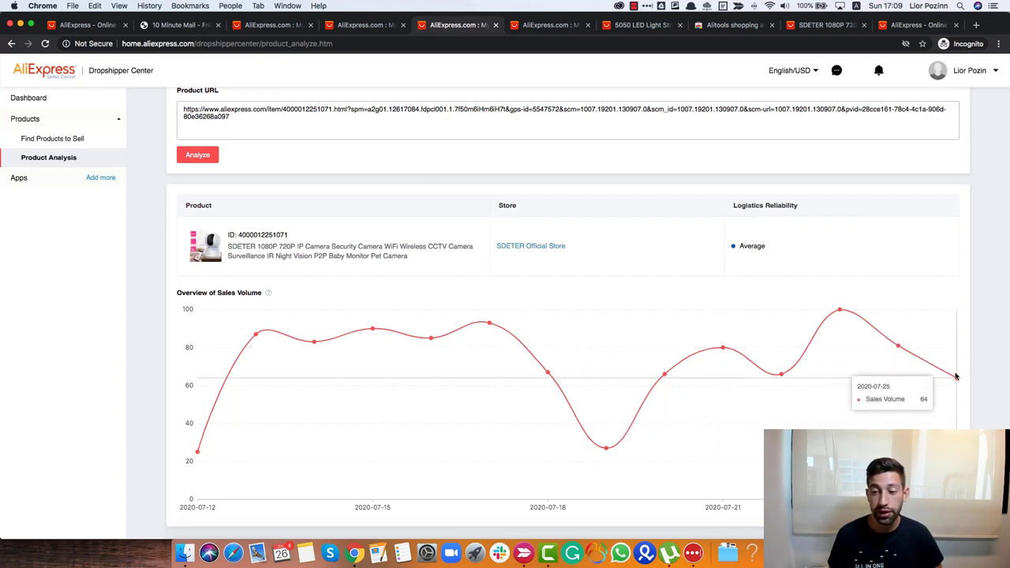
pyautogui.moveTo(431, 340)
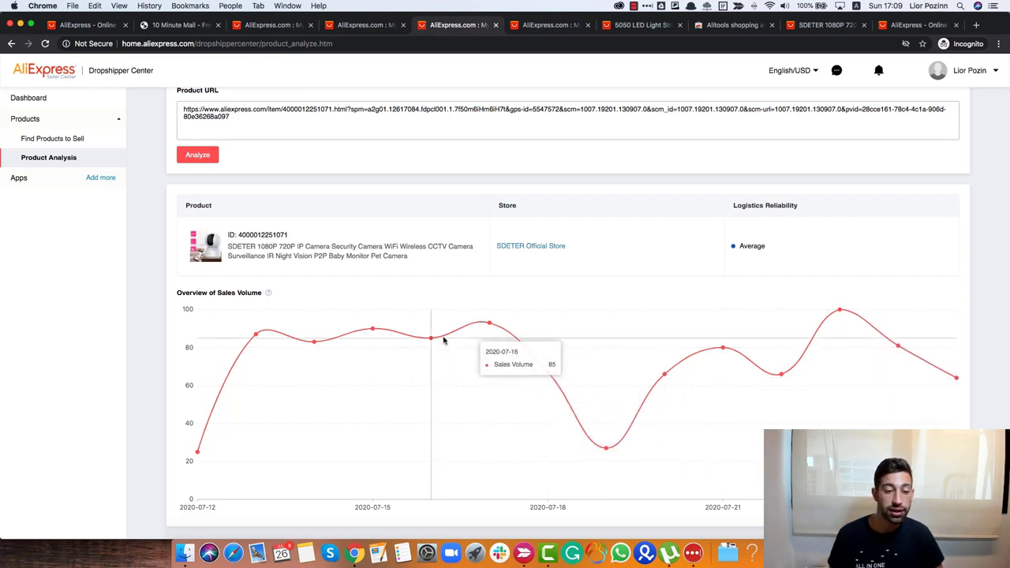
pyautogui.moveTo(255, 338)
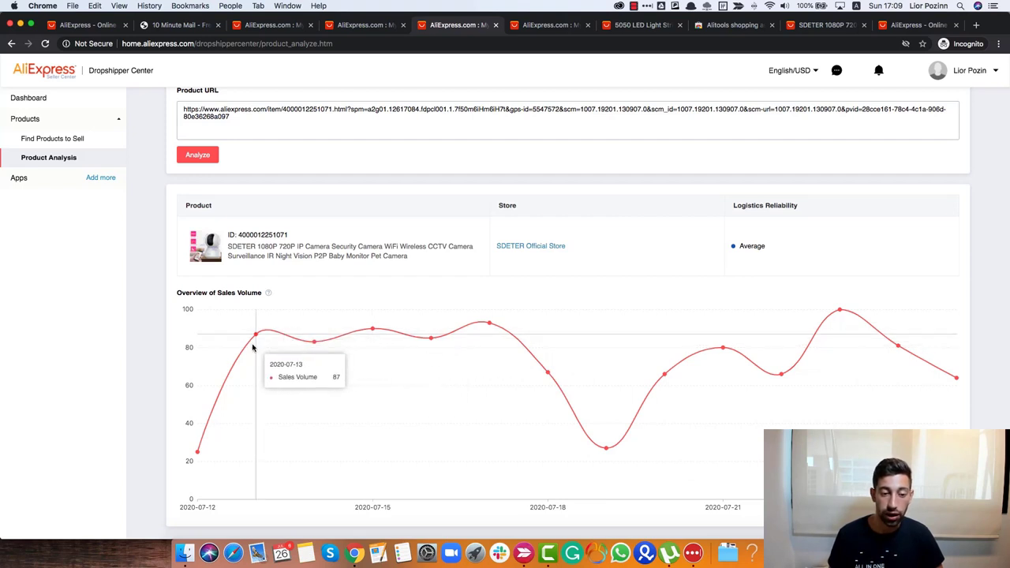
pyautogui.moveTo(314, 342)
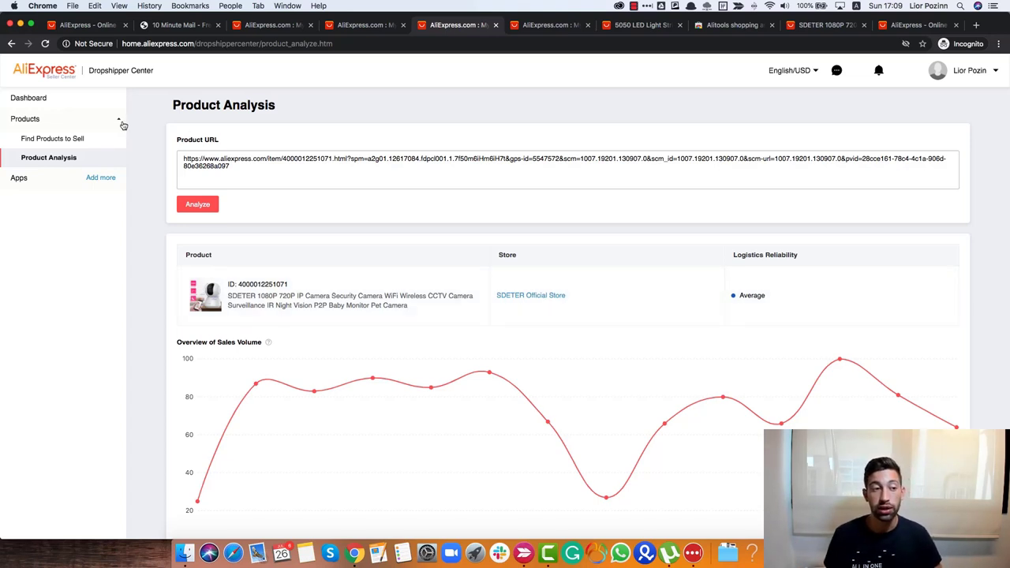
# Open the Dashboard from the sidebar and scroll through the user guide and purchases overview.
pyautogui.click(28, 97)
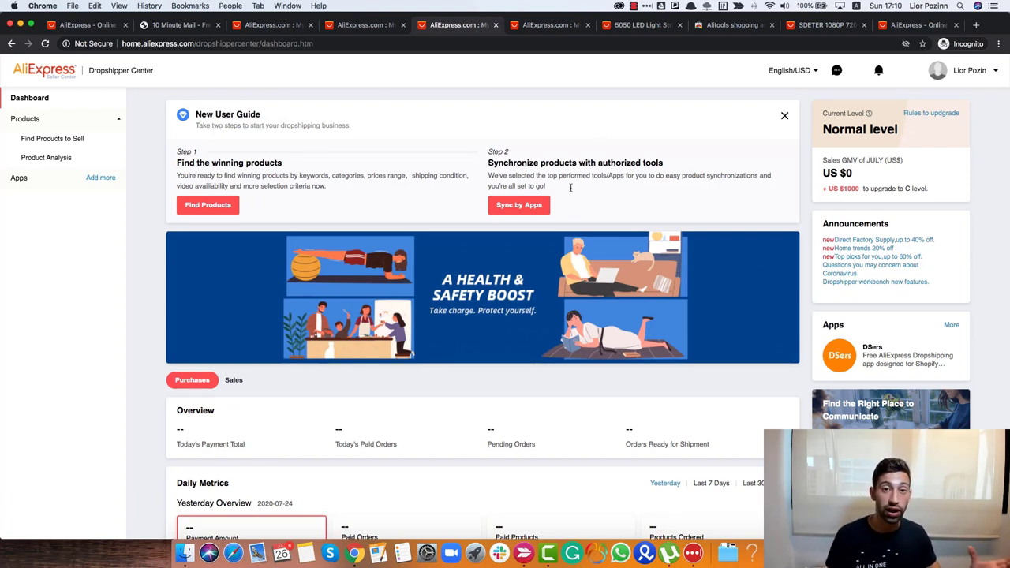
pyautogui.moveTo(620, 132)
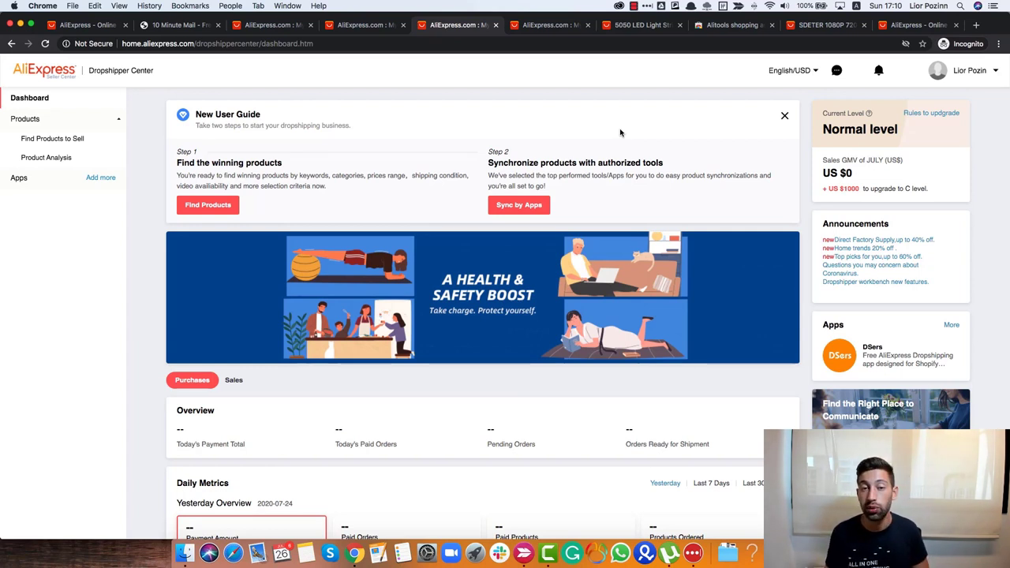
pyautogui.scroll(-3)
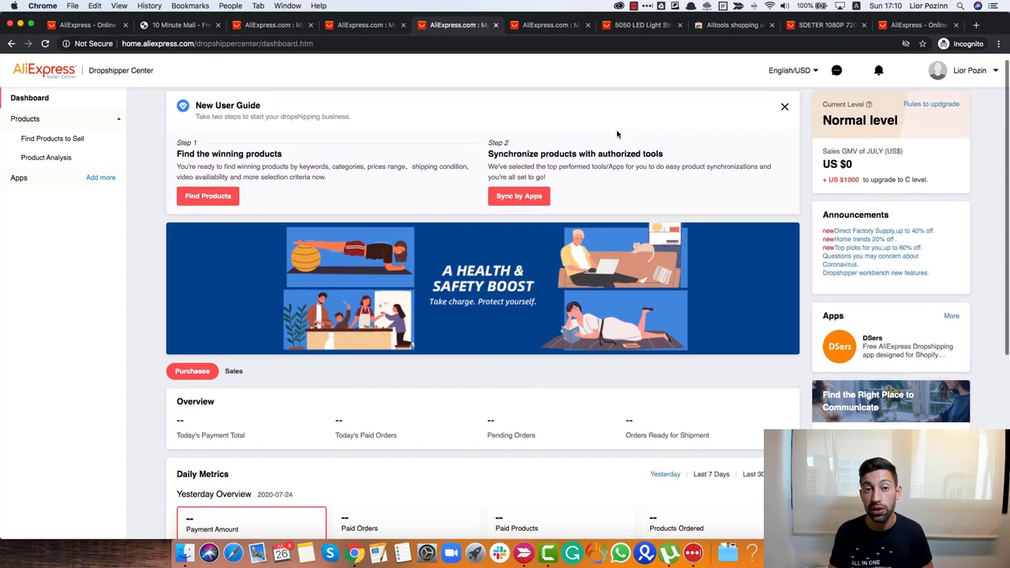